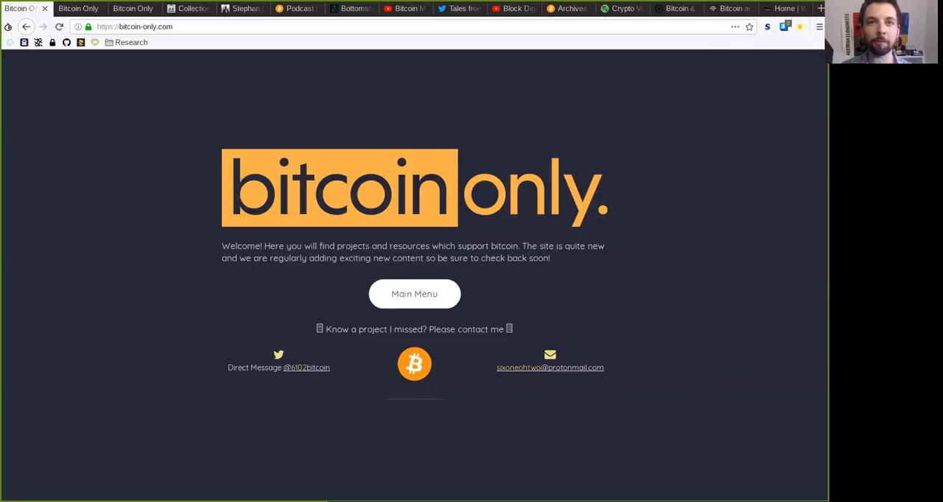
pyautogui.moveTo(79, 8)
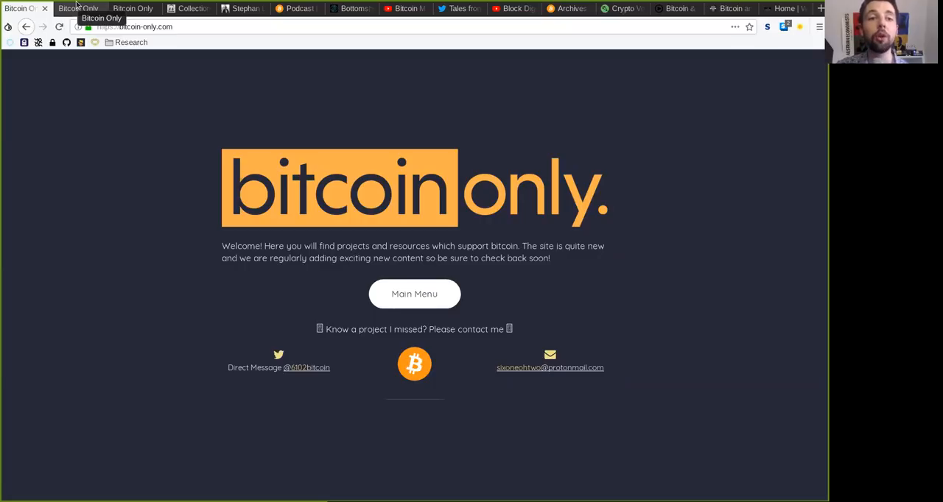
# Show bitcoin-only.com's main resource menu, then its bitcoin-only Podcasts list page.
pyautogui.click(414, 294)
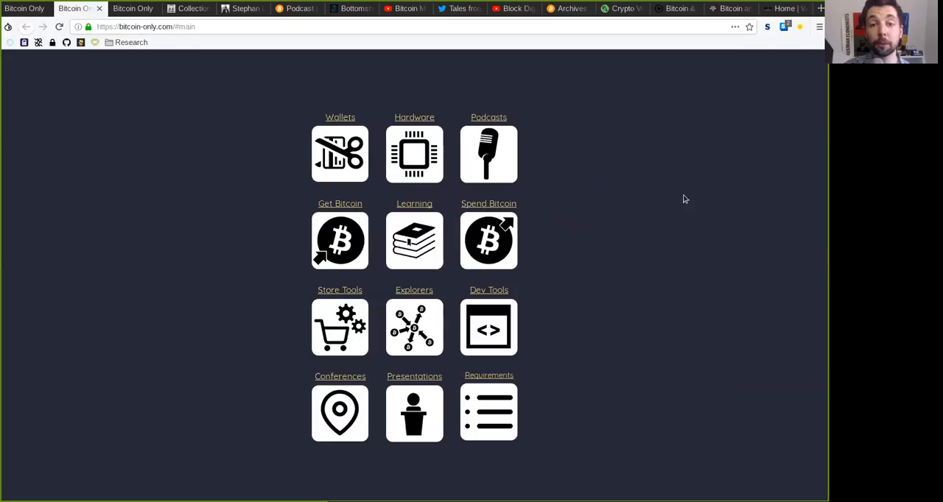
pyautogui.moveTo(489, 158)
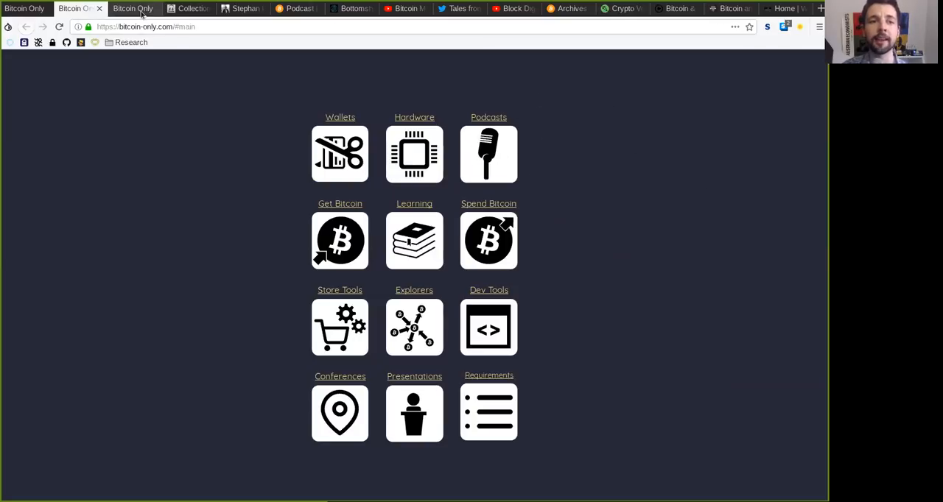
pyautogui.click(488, 154)
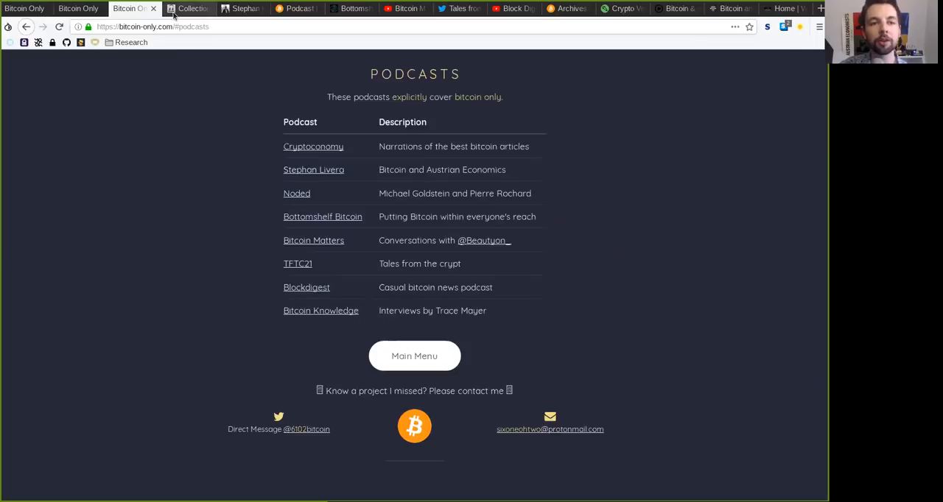
# Show Cryptoconomy.life's Audio Collections page and scroll through collections like Understanding the Lightning Network.
pyautogui.click(188, 8)
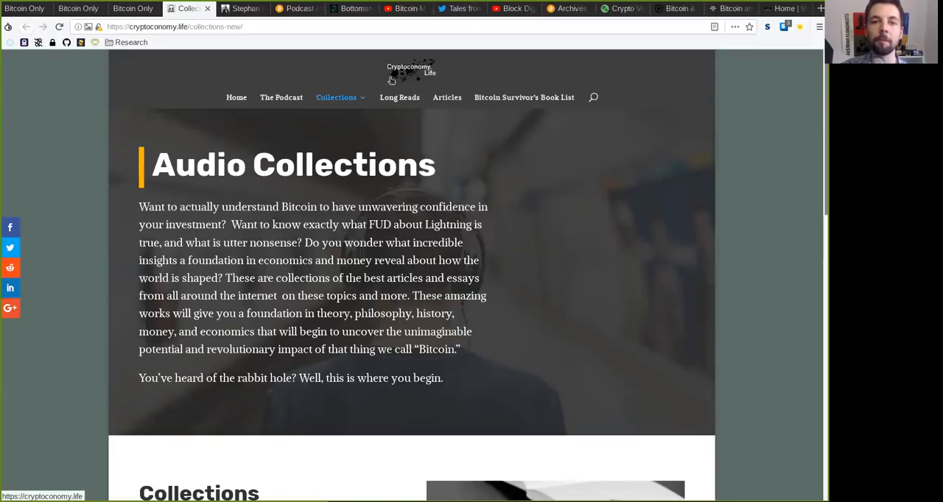
pyautogui.moveTo(506, 295)
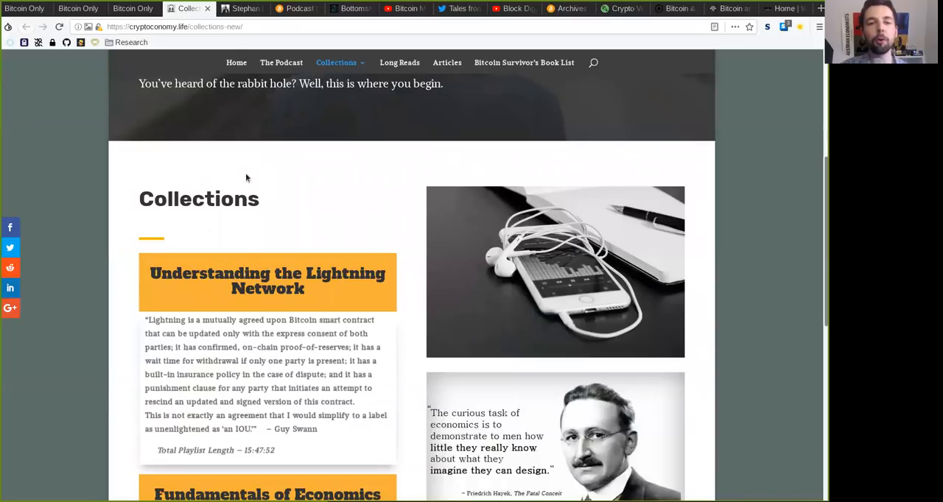
pyautogui.scroll(3)
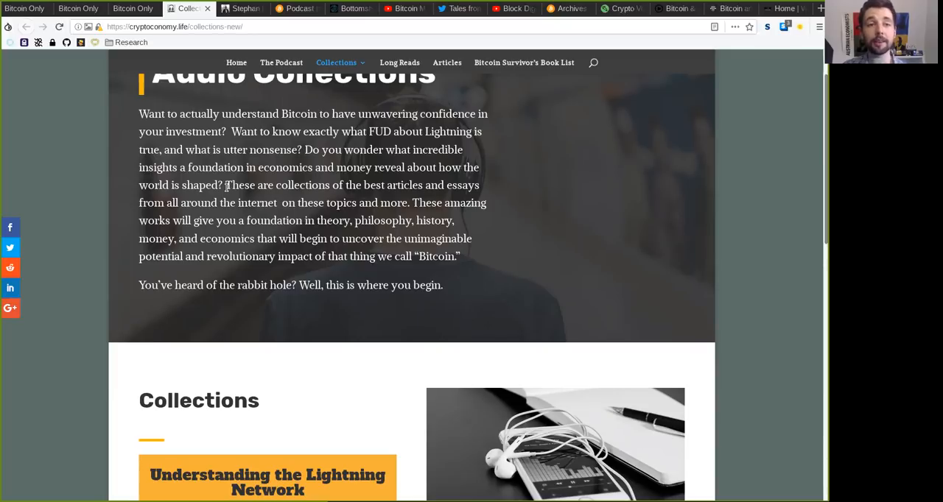
pyautogui.scroll(-3)
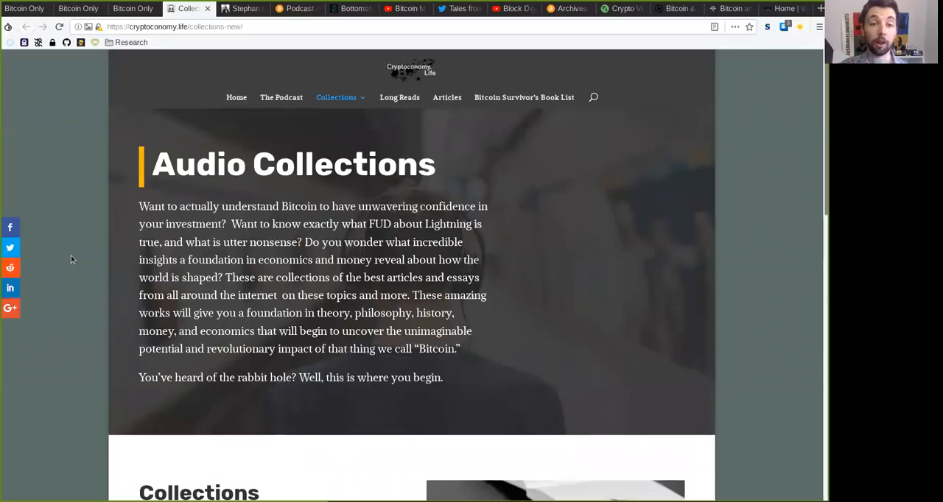
pyautogui.moveTo(399, 98)
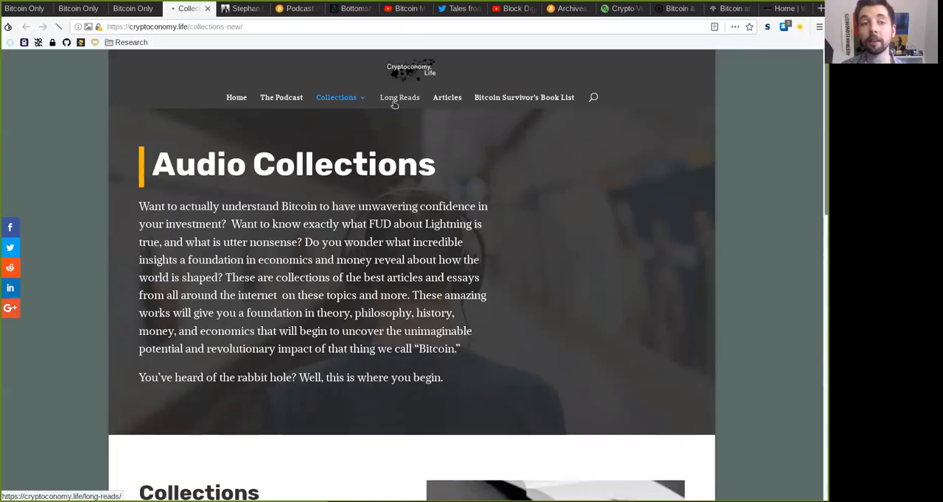
# Show stephanlivera.com with the latest episode SLP55 Shinobi and scroll down the homepage.
pyautogui.click(336, 97)
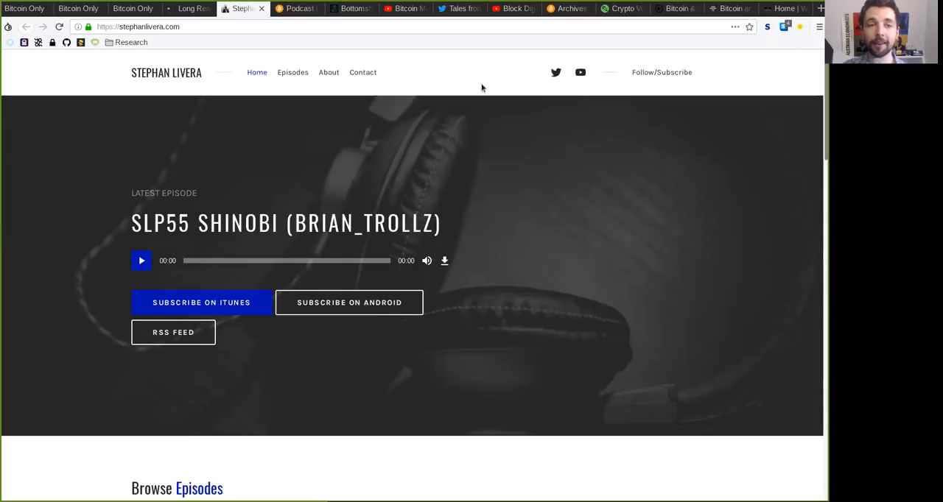
pyautogui.scroll(-3)
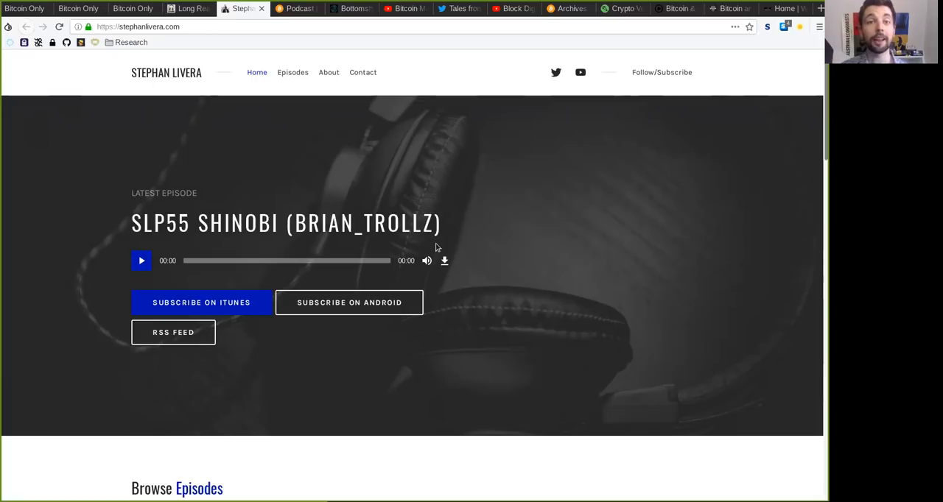
pyautogui.moveTo(610, 414)
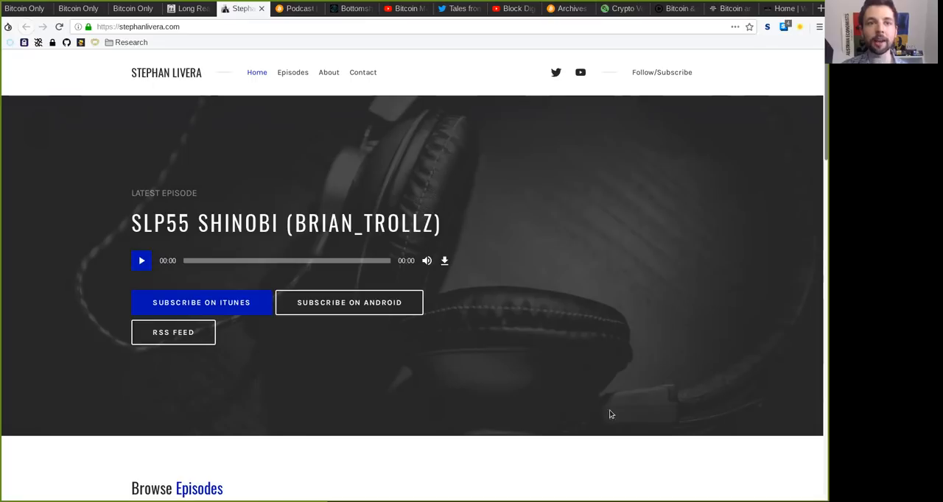
pyautogui.moveTo(288, 198)
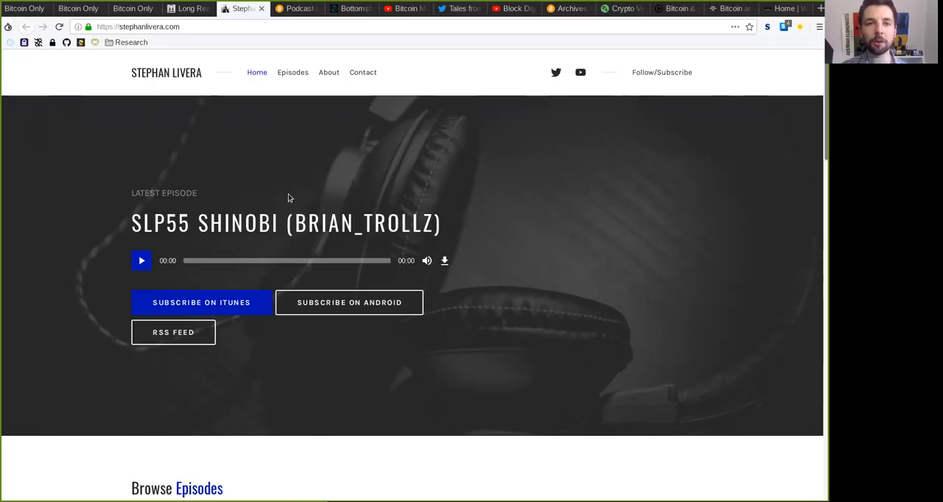
# Switch to noded.org/podcast, listing episodes from Noded 0.40.0 with Francis Pouliot downward.
pyautogui.click(297, 8)
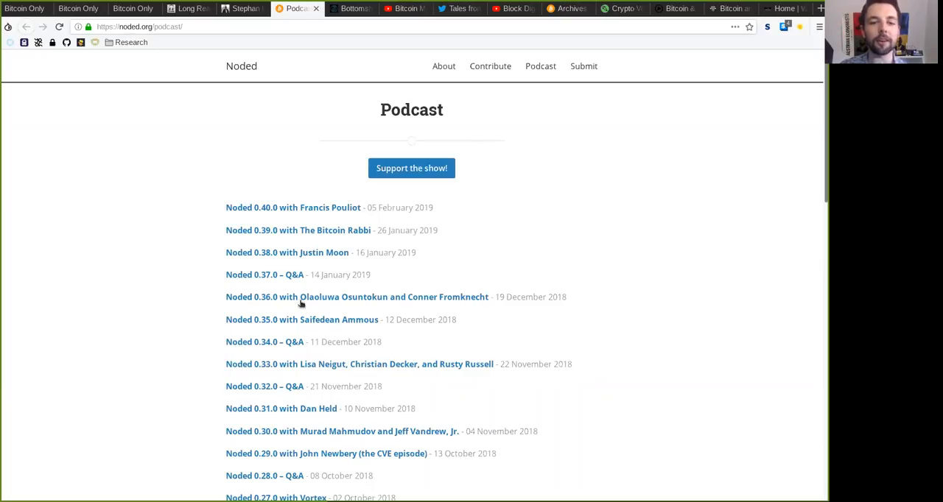
pyautogui.moveTo(191, 216)
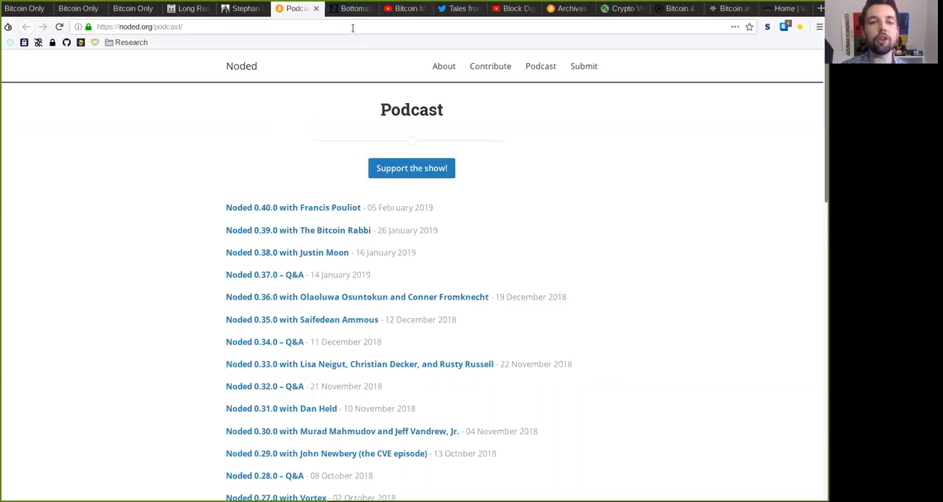
# Show bottomshelfbitcoin.com with its Lightning Torch with Hodlonaut [Episode 41] post.
pyautogui.click(352, 8)
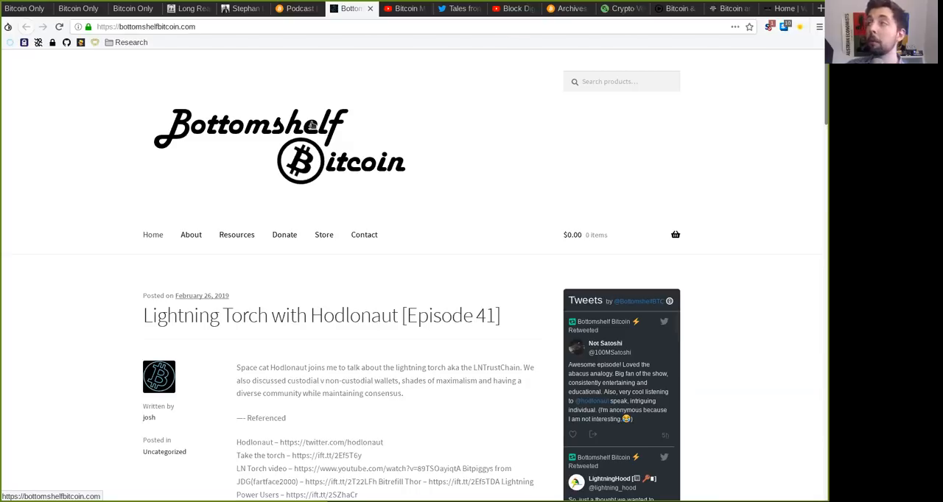
pyautogui.moveTo(382, 102)
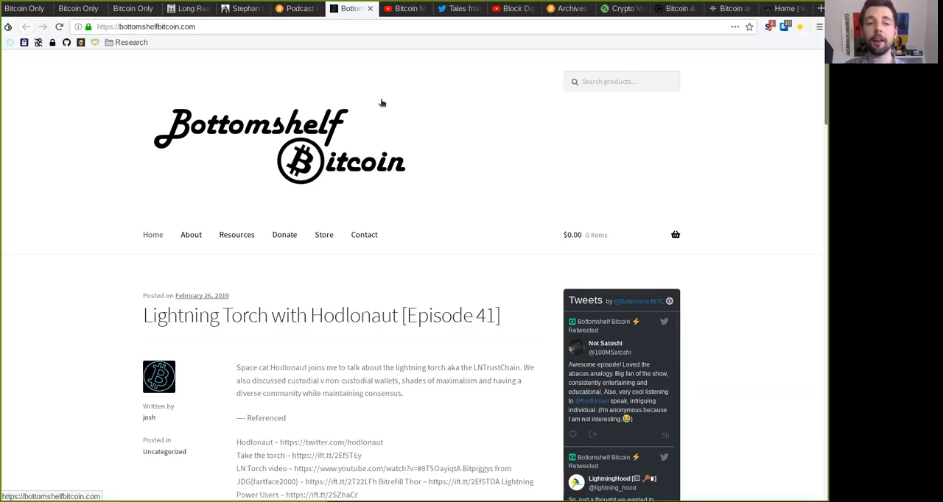
pyautogui.moveTo(427, 61)
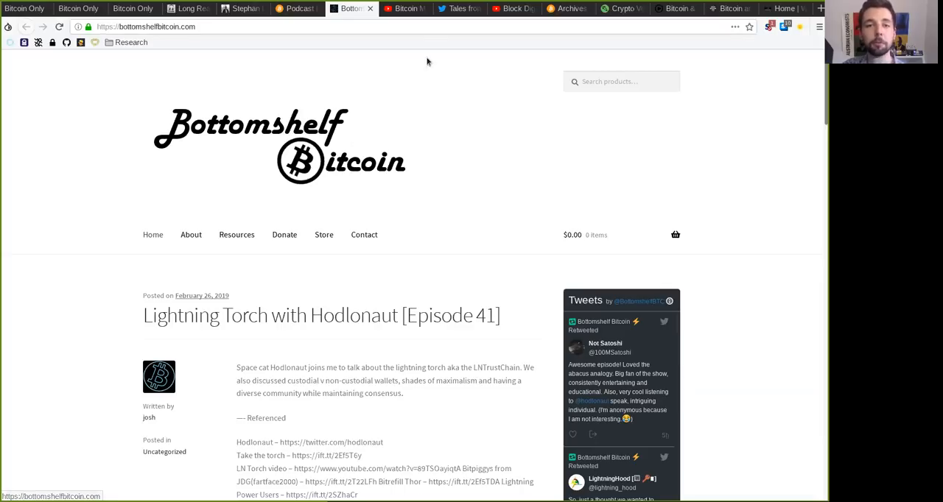
# Scroll Crypto Cast Network's Bitcoin Matters playlist down to episode 15, What Progress Looks Like.
pyautogui.click(404, 8)
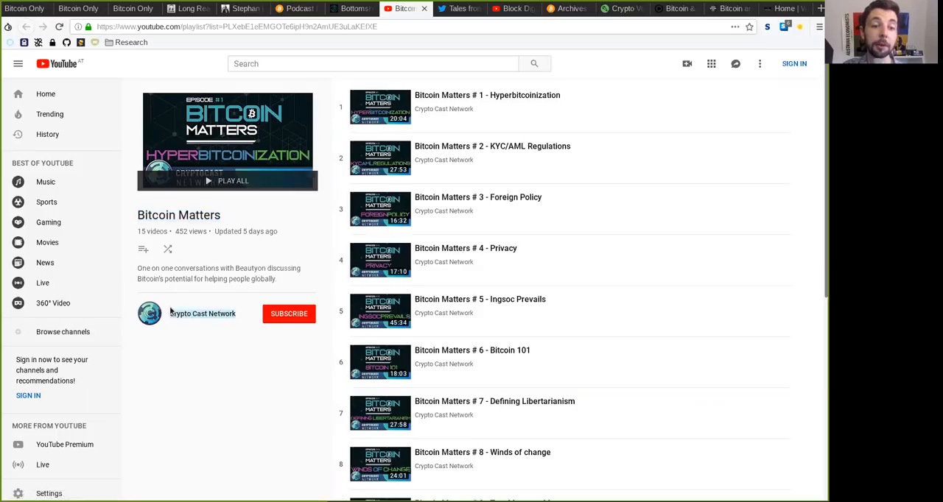
pyautogui.moveTo(164, 190)
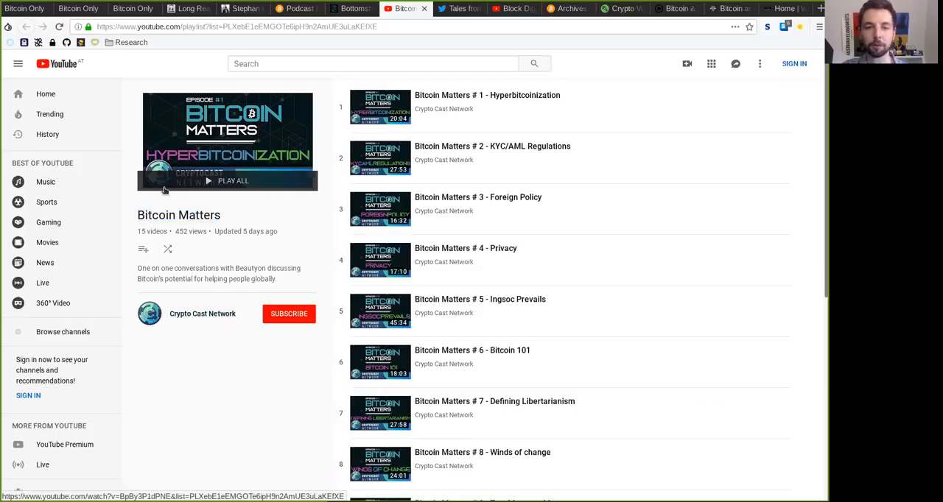
pyautogui.scroll(-3)
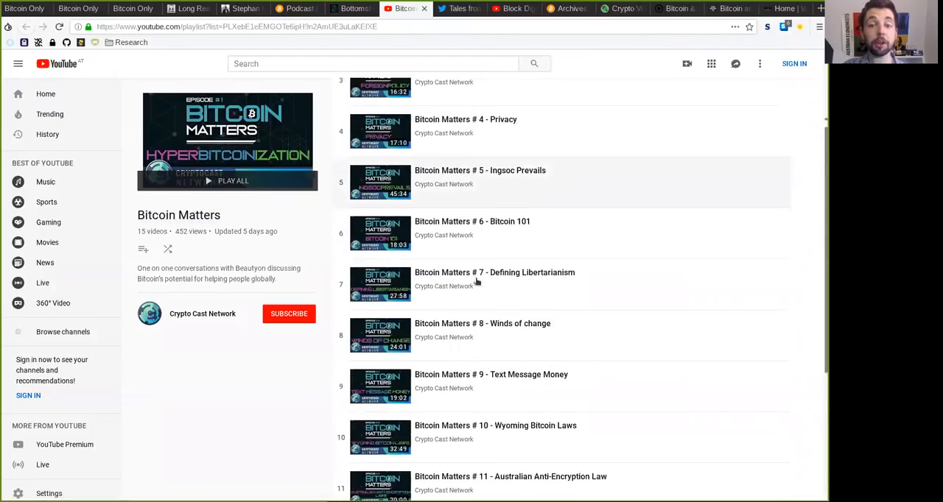
pyautogui.scroll(-3)
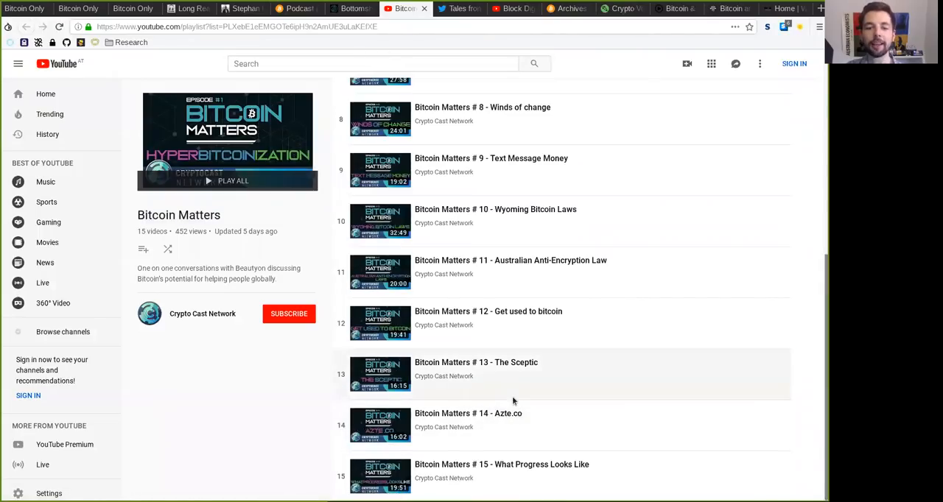
pyautogui.moveTo(109, 378)
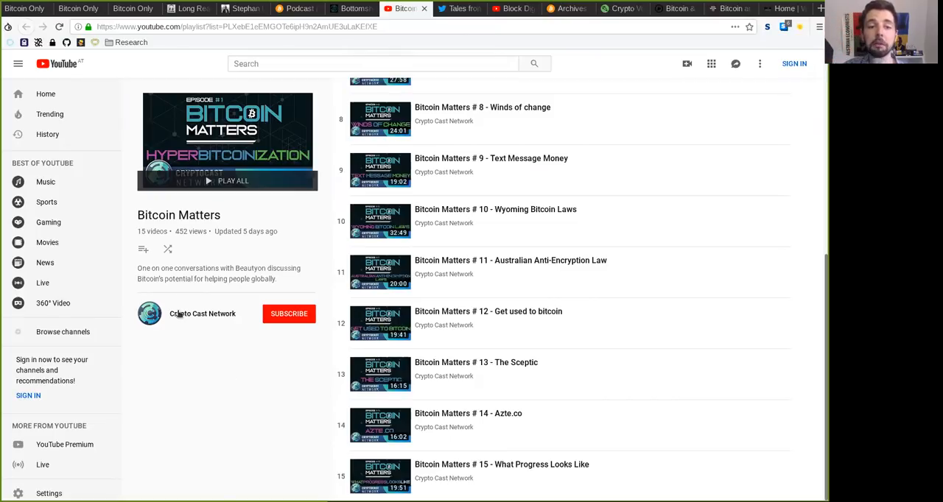
pyautogui.moveTo(512, 119)
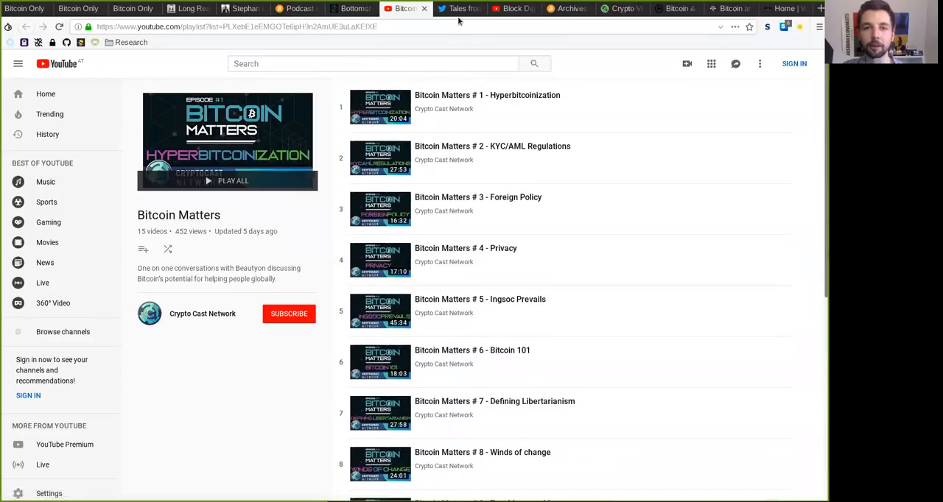
pyautogui.click(457, 8)
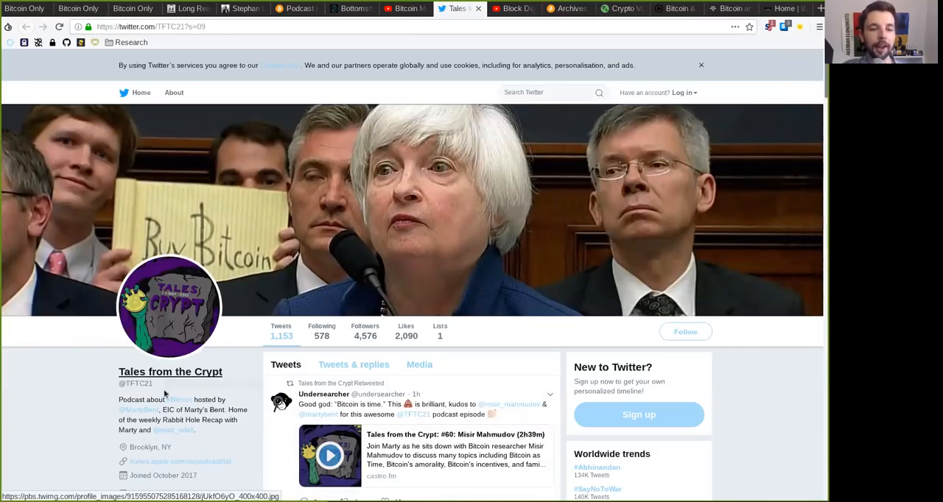
pyautogui.moveTo(214, 432)
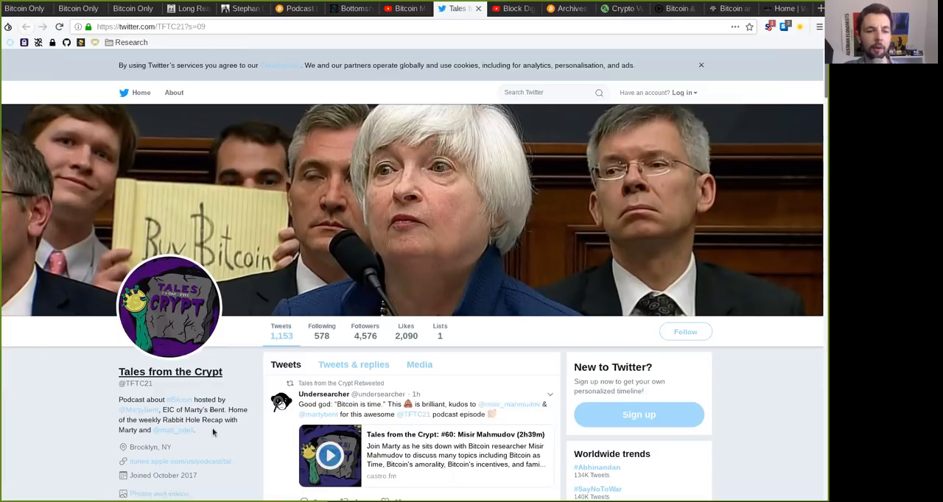
pyautogui.scroll(-3)
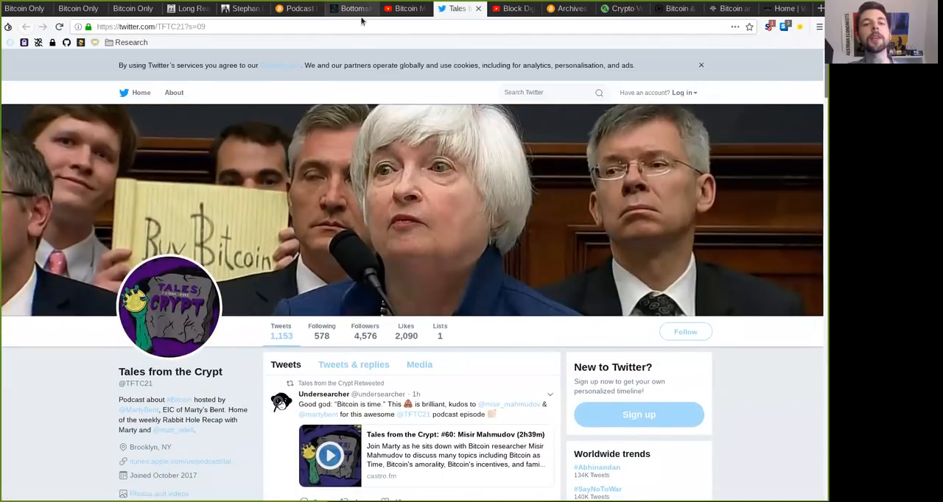
pyautogui.click(351, 8)
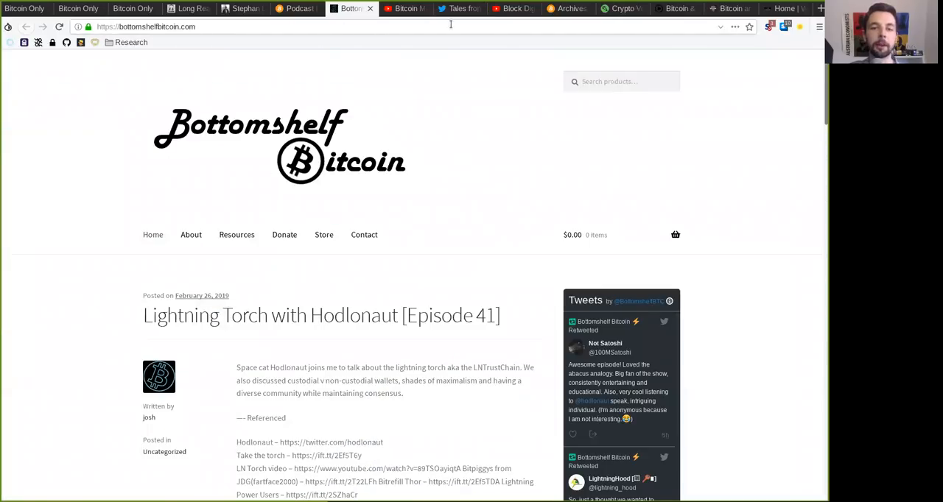
pyautogui.click(457, 9)
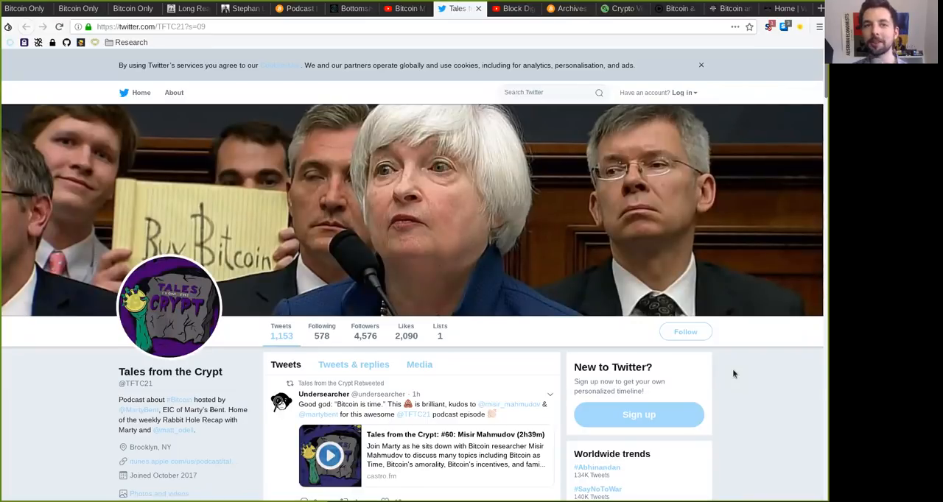
pyautogui.moveTo(700, 232)
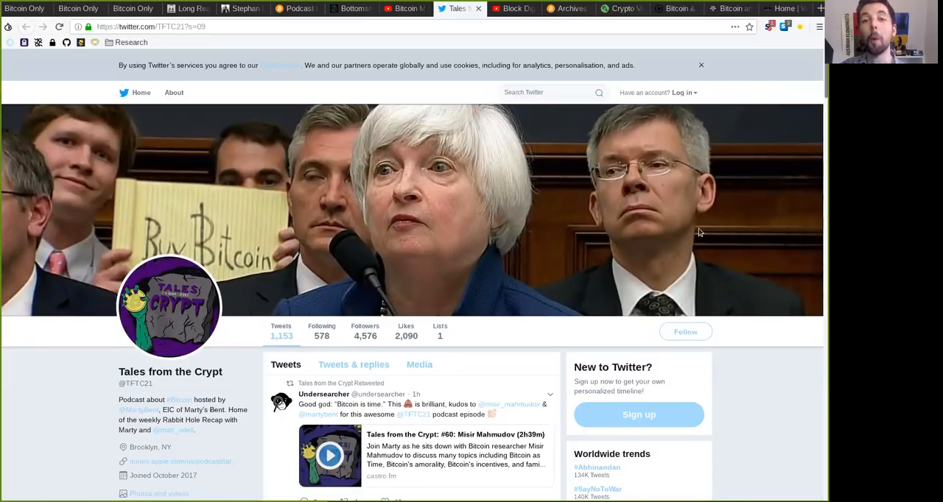
# Show the Block Digest channel's YouTube Videos tab, starting from Block Digest #159.
pyautogui.click(514, 8)
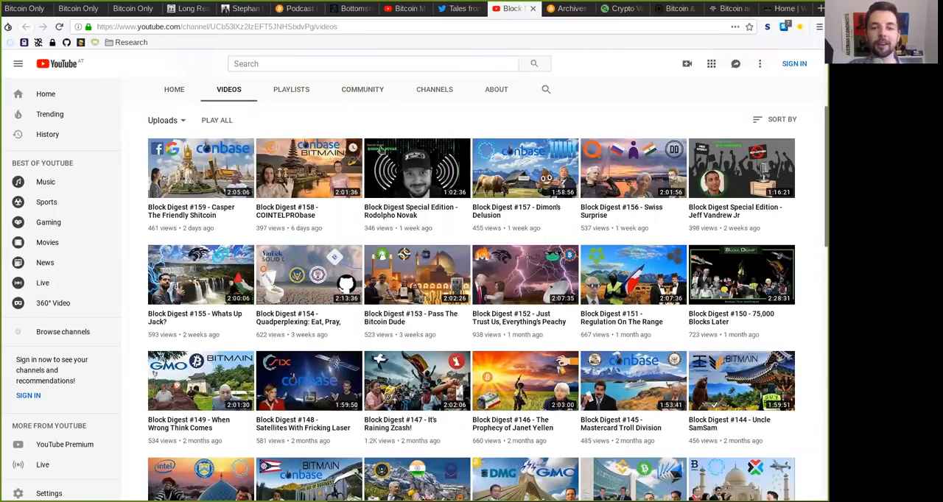
pyautogui.moveTo(476, 136)
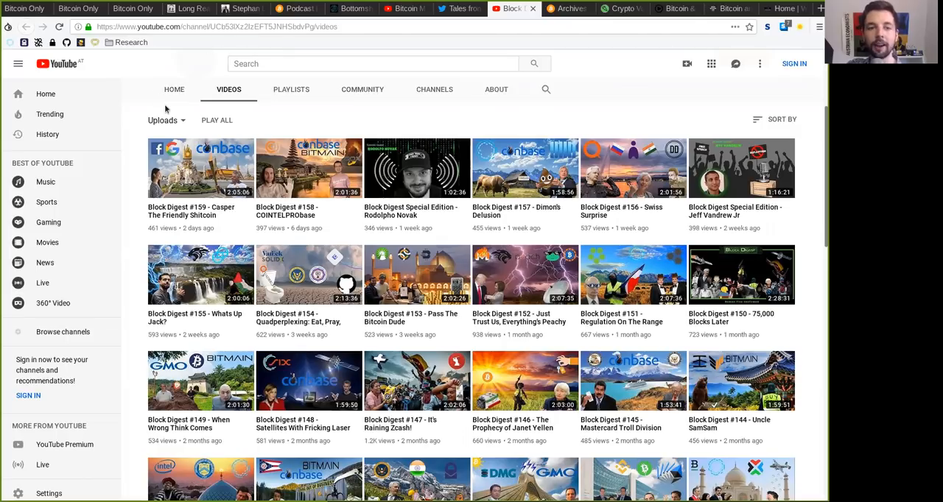
pyautogui.moveTo(259, 125)
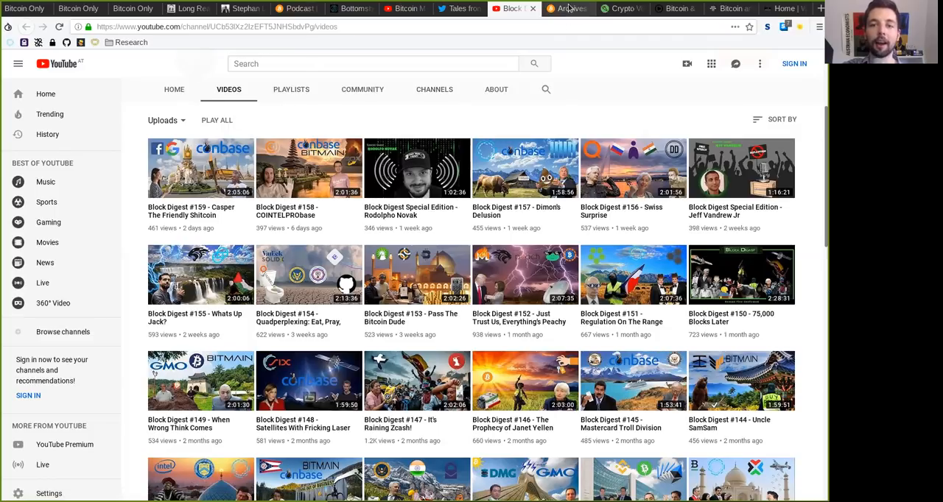
pyautogui.moveTo(567, 8)
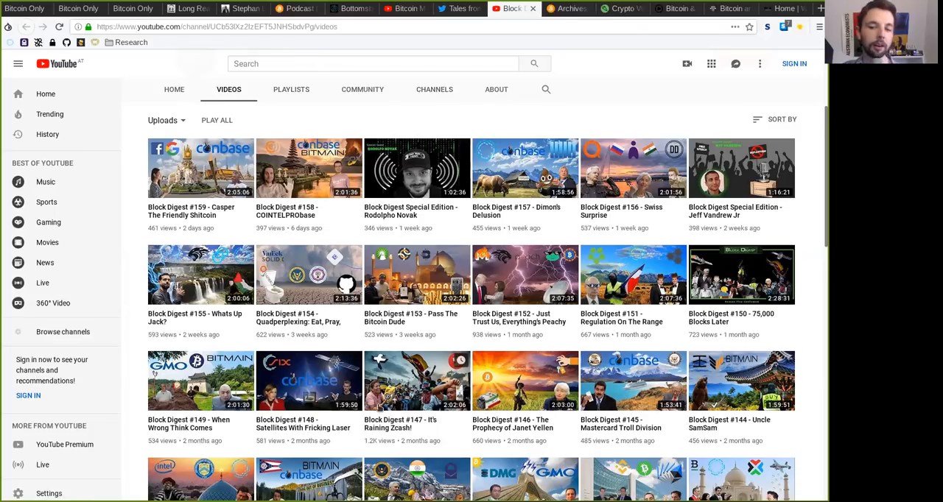
pyautogui.moveTo(182, 212)
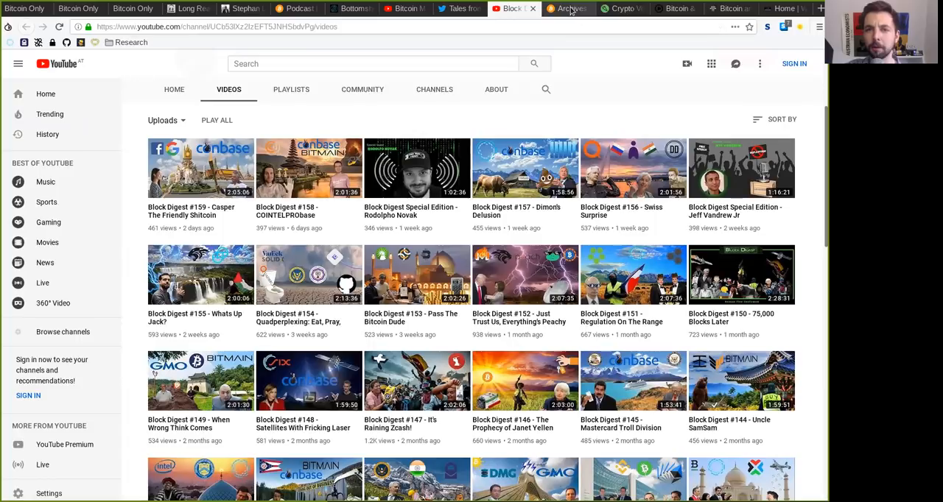
# Scroll The Bitcoin Knowledge Podcast archives back to 2009, then switch to Crypto Voices.
pyautogui.click(567, 8)
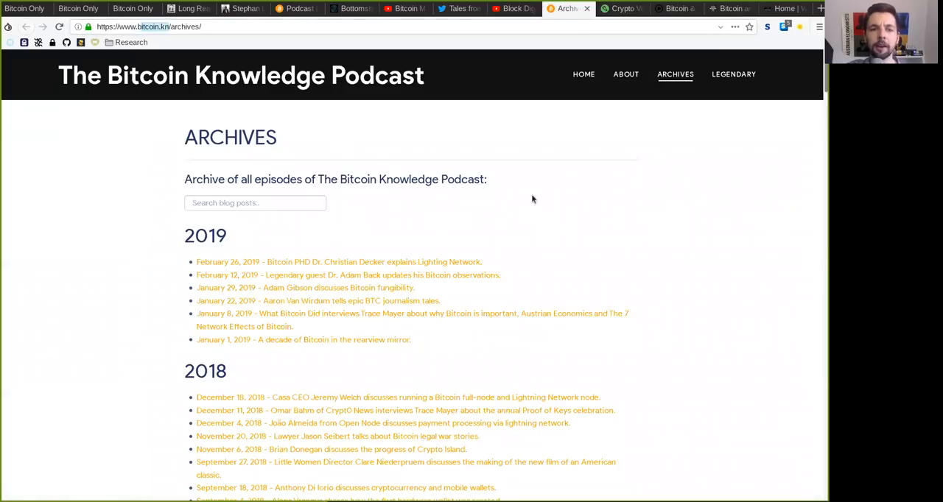
pyautogui.moveTo(476, 65)
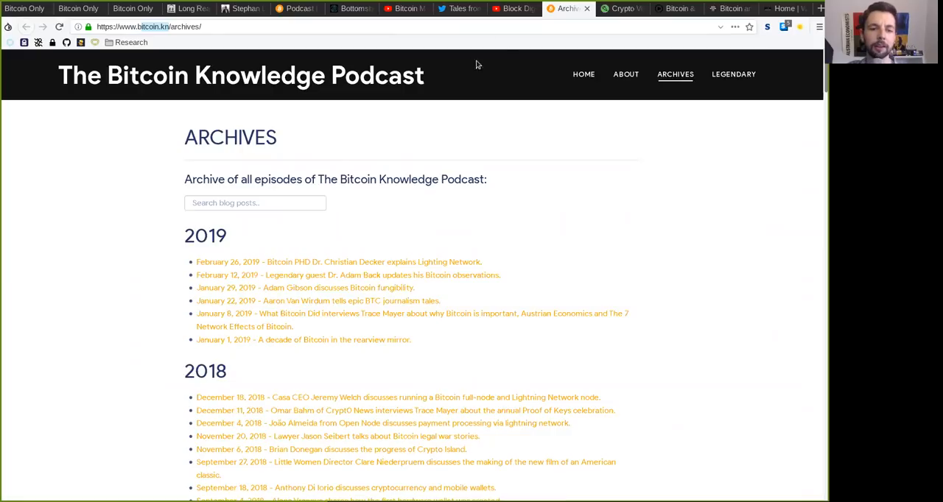
pyautogui.moveTo(624, 193)
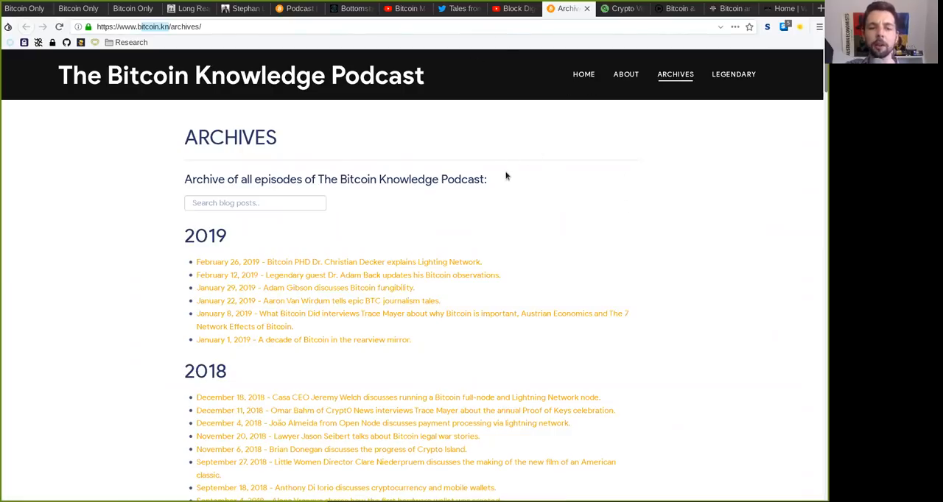
pyautogui.moveTo(512, 185)
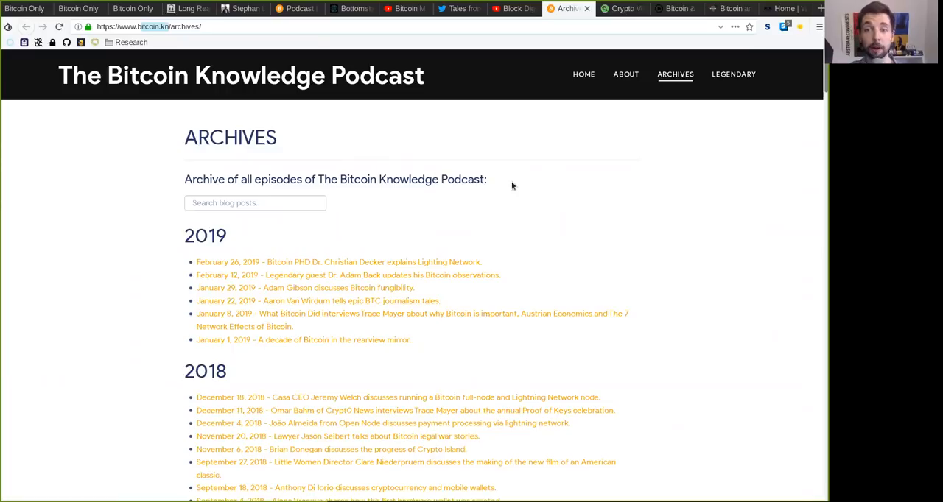
pyautogui.moveTo(549, 123)
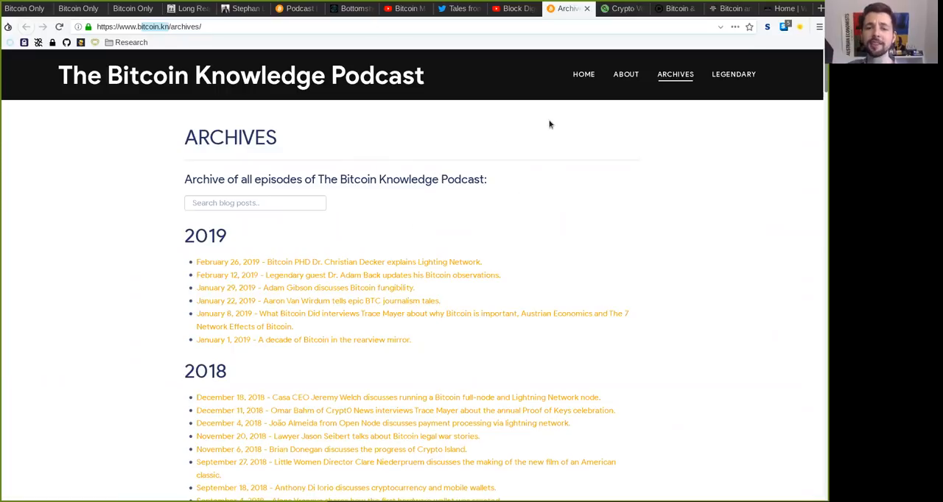
pyautogui.moveTo(625, 201)
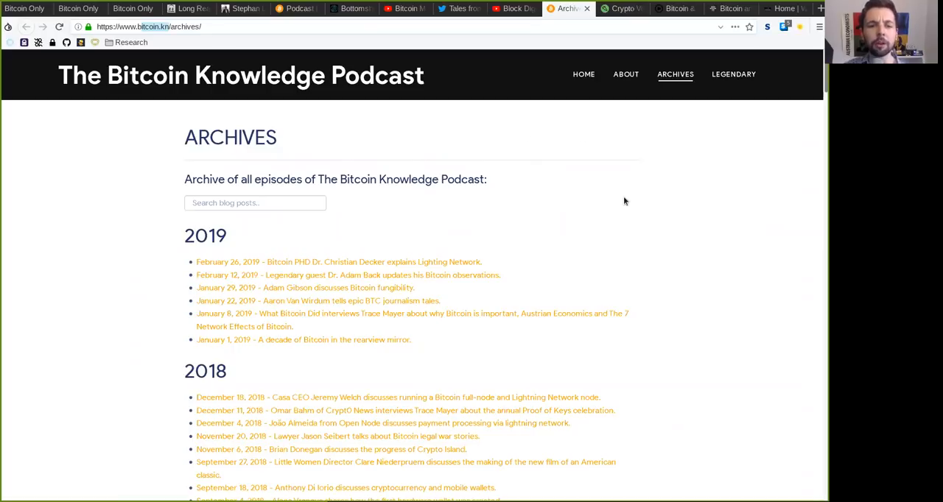
pyautogui.scroll(-3)
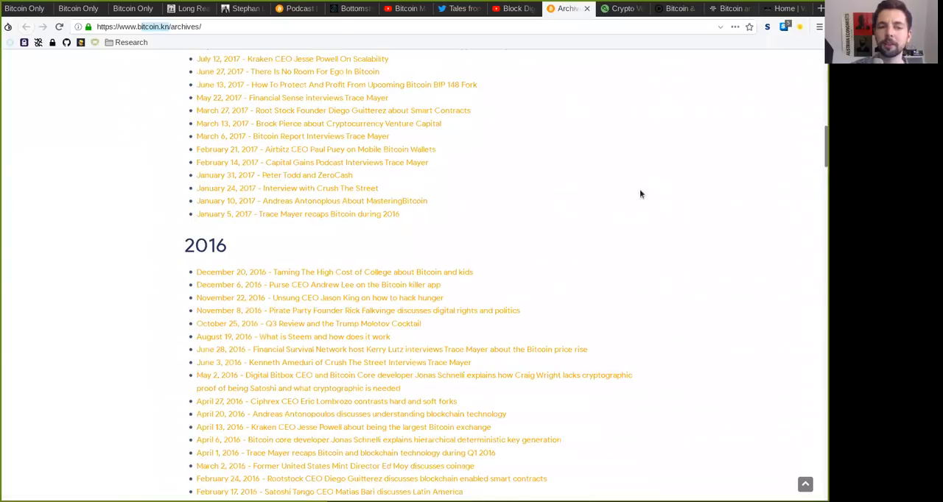
pyautogui.scroll(-3)
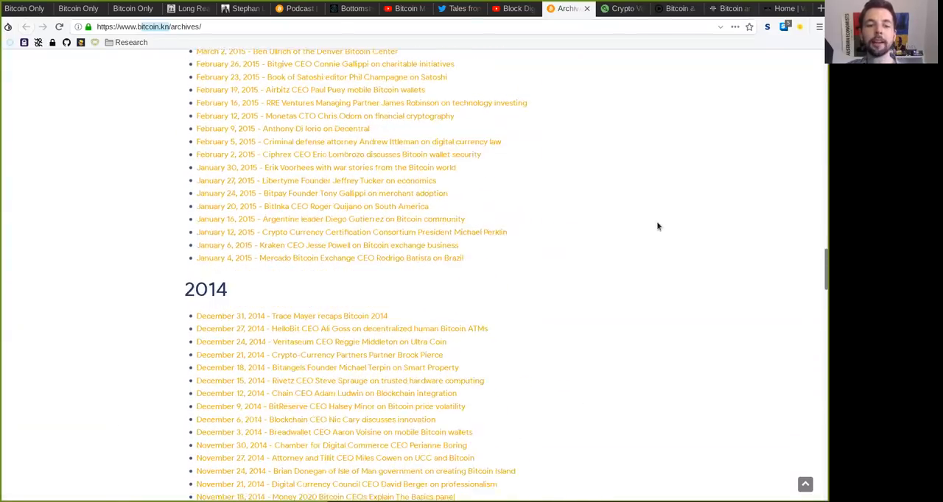
pyautogui.scroll(-3)
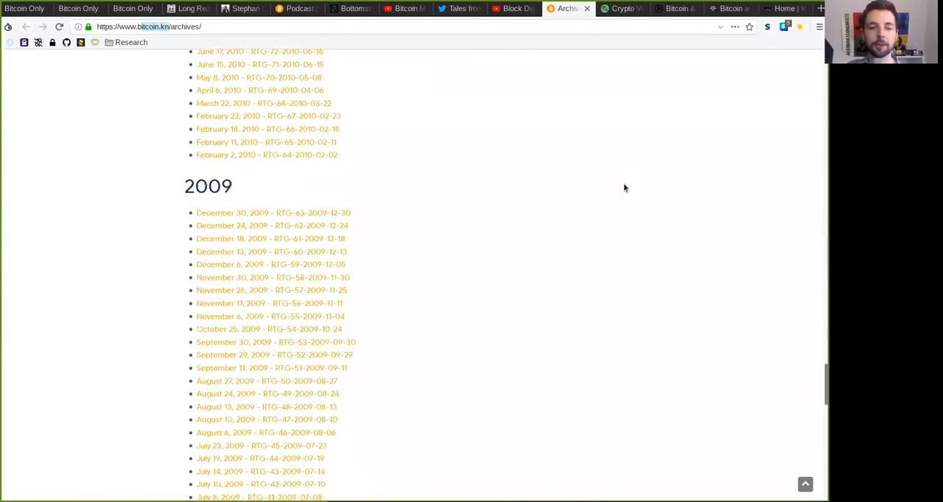
pyautogui.scroll(-3)
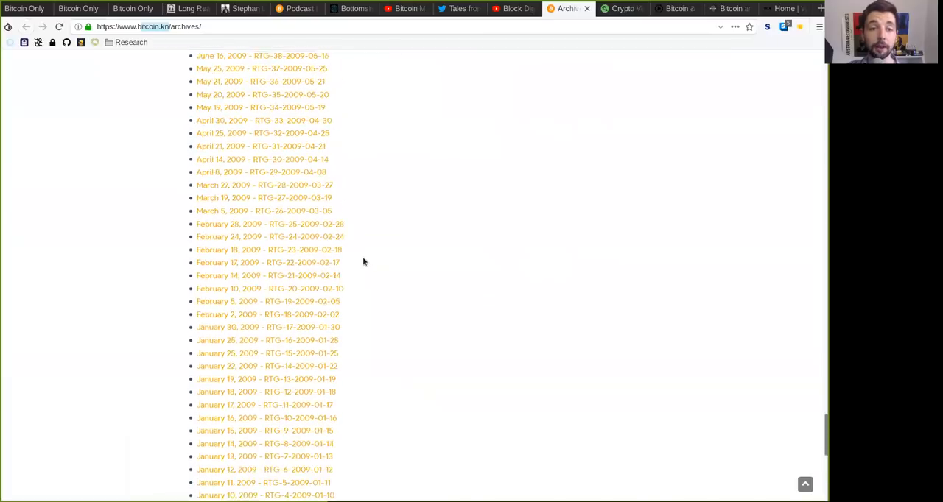
pyautogui.scroll(-3)
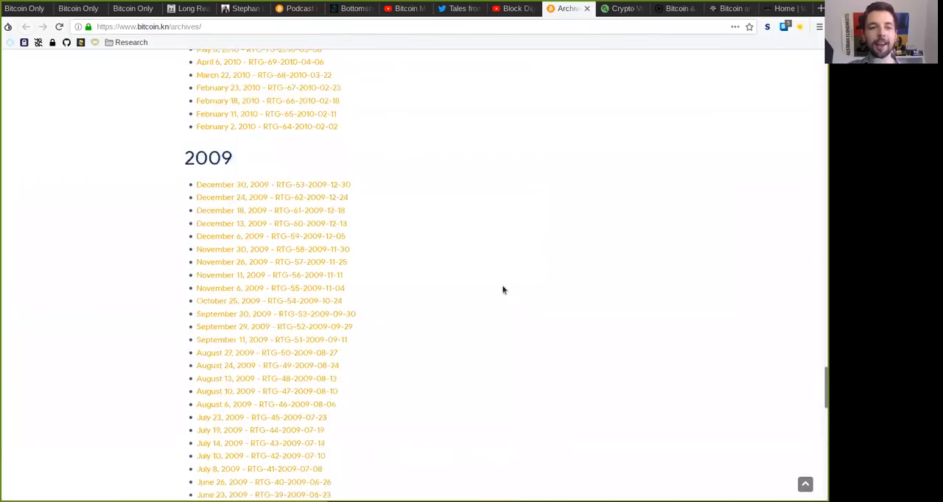
pyautogui.scroll(-3)
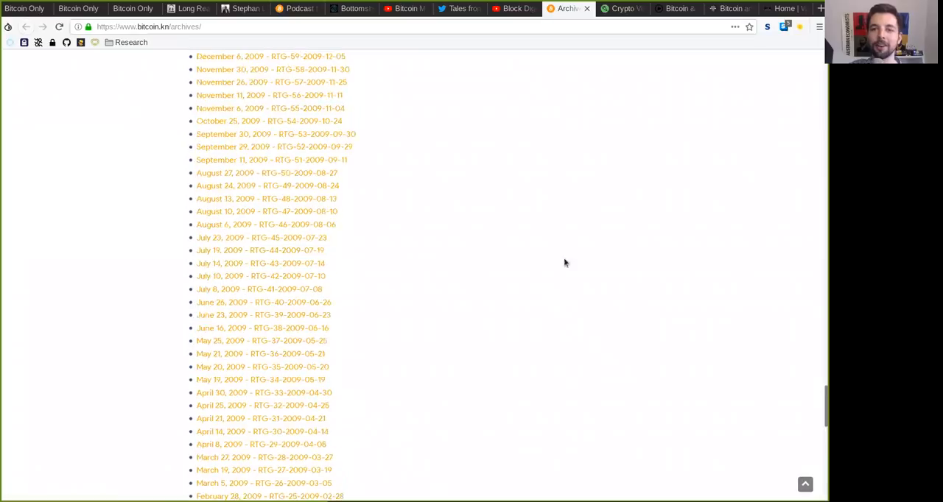
pyautogui.click(622, 8)
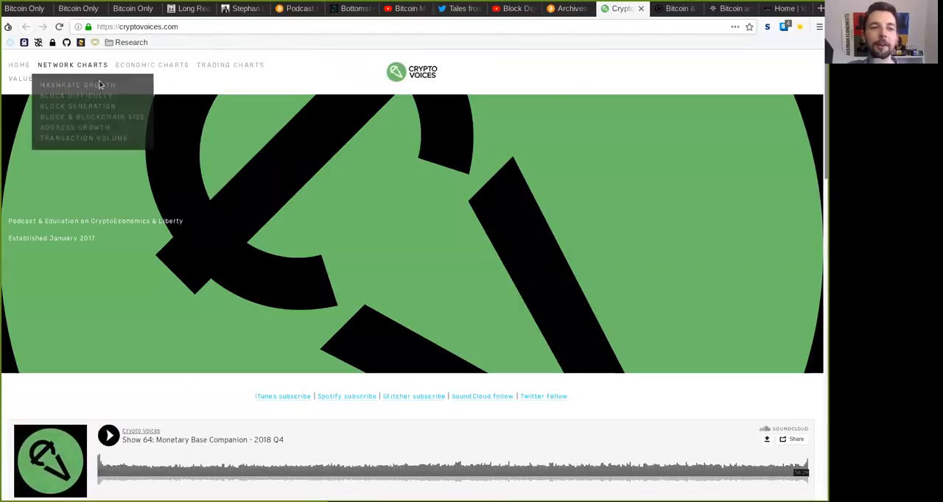
pyautogui.moveTo(51, 195)
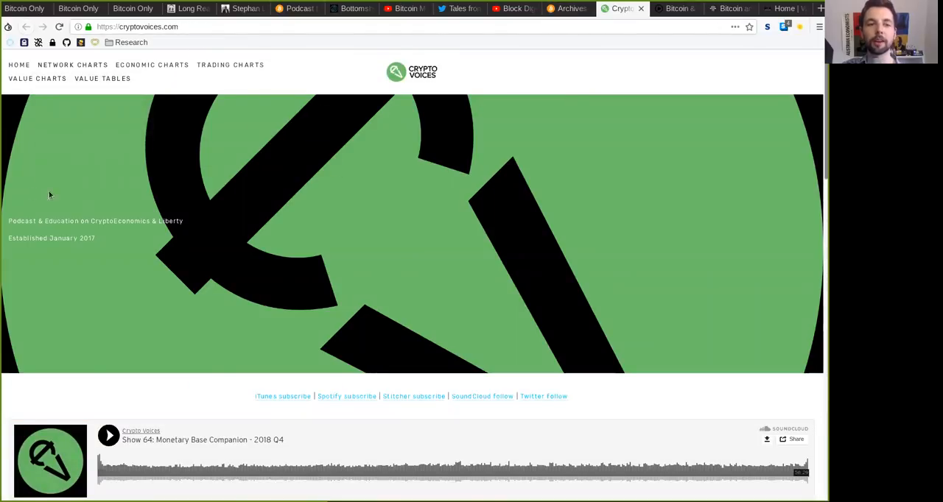
pyautogui.moveTo(162, 277)
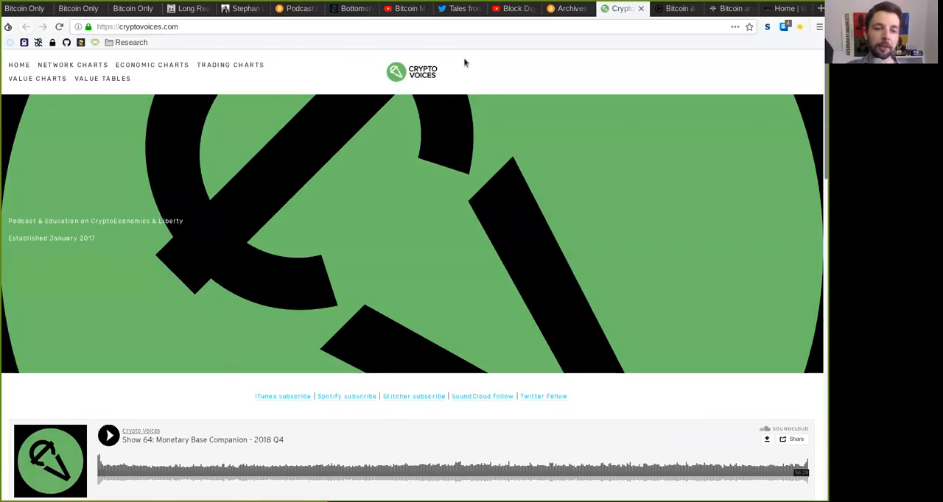
pyautogui.scroll(-3)
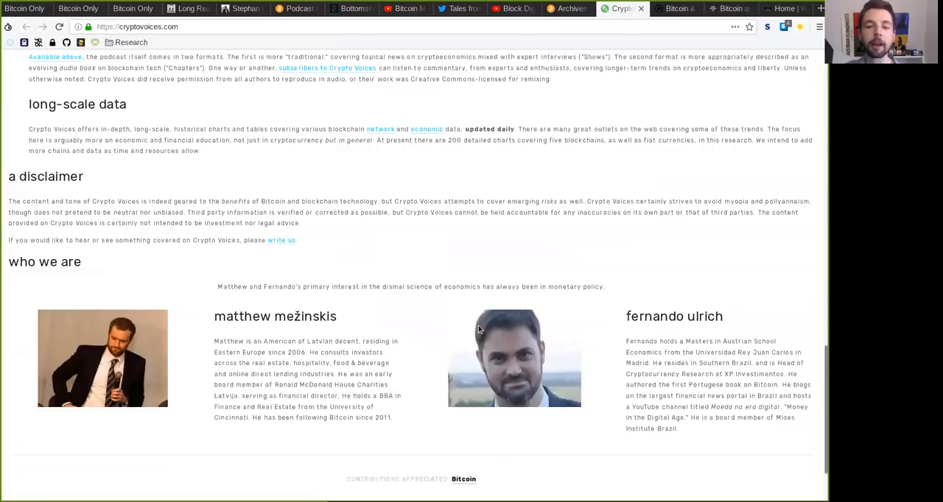
pyautogui.scroll(-3)
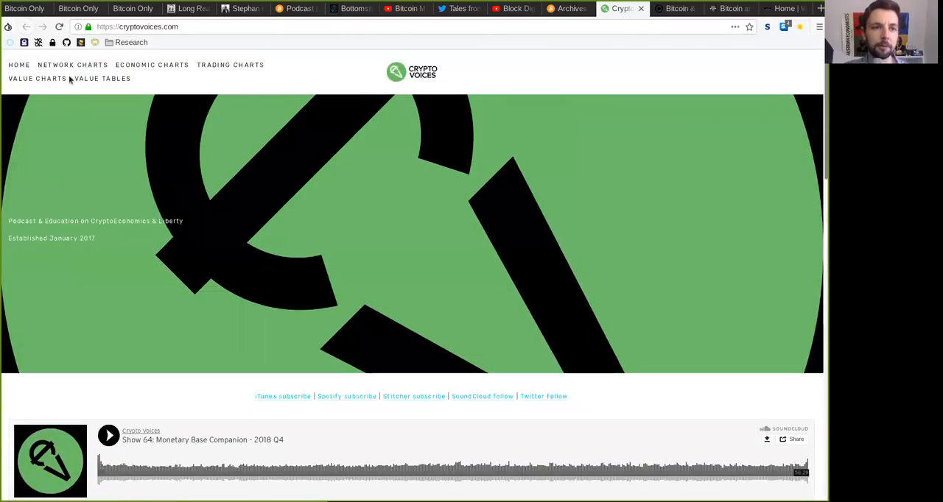
pyautogui.moveTo(72, 65)
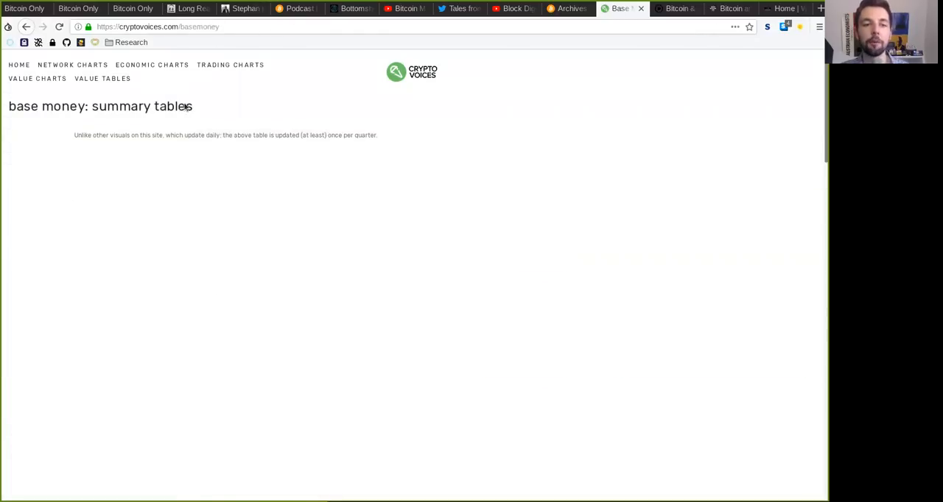
# Scroll Crypto Voices' base money tables, then switch to the Bitcoin & Markets podcast site.
pyautogui.scroll(-3)
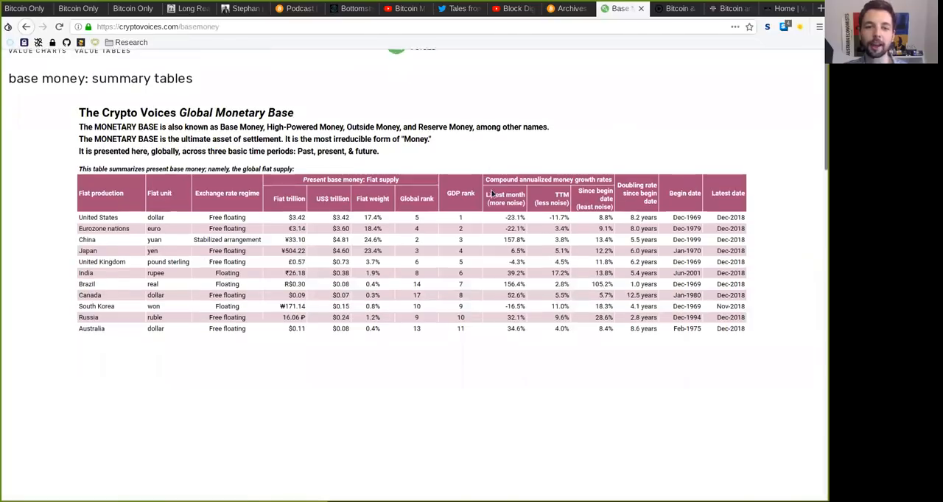
pyautogui.scroll(-3)
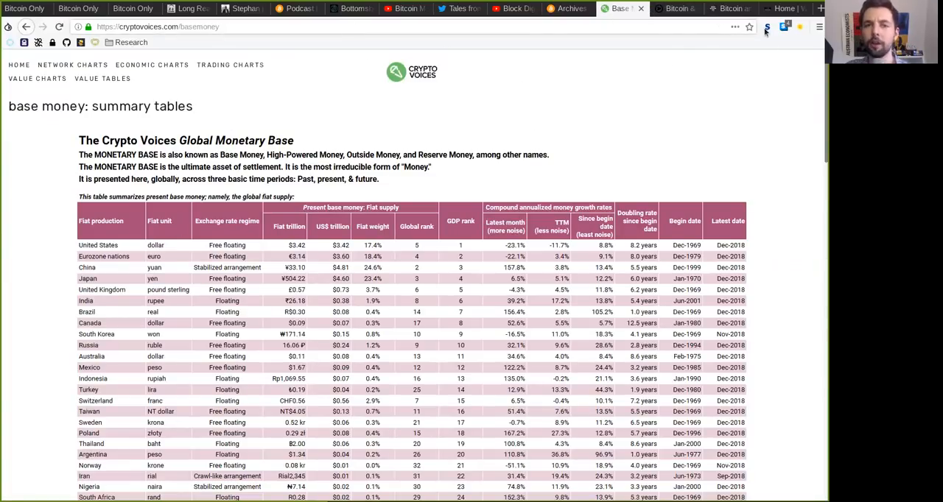
pyautogui.moveTo(674, 8)
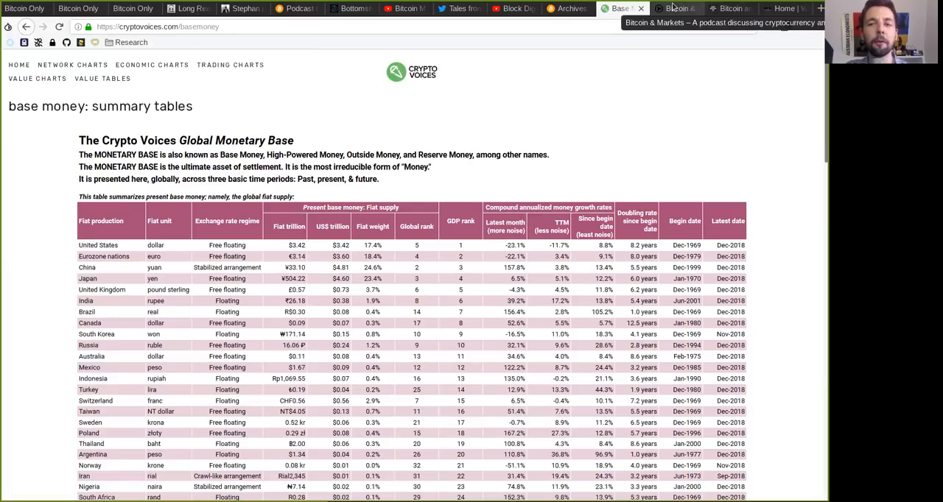
pyautogui.click(673, 9)
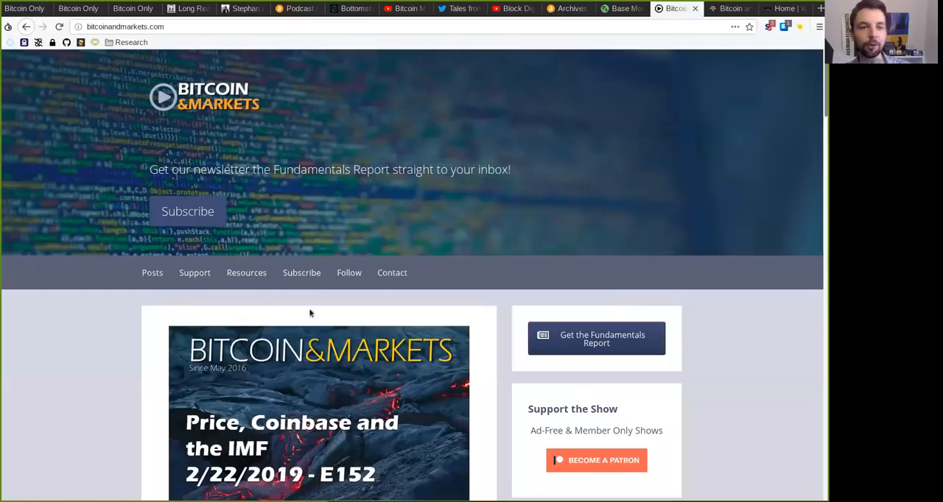
pyautogui.moveTo(629, 273)
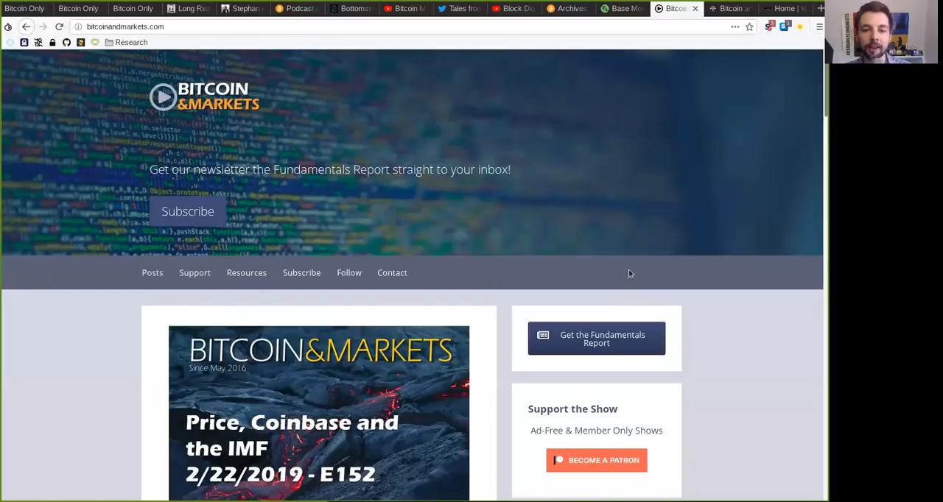
# Scroll the Bitcoin & Markets homepage down to episode E152, 'Price, Coinbase and the IMF'.
pyautogui.scroll(-3)
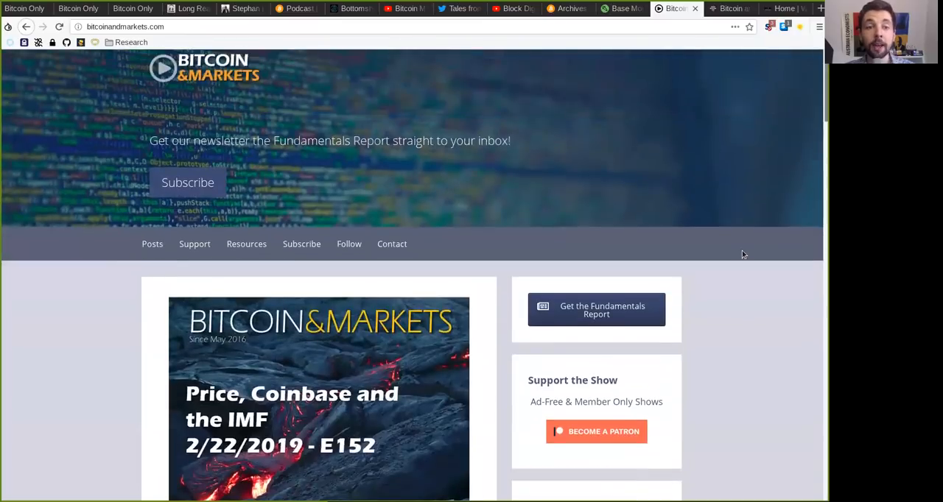
pyautogui.moveTo(747, 215)
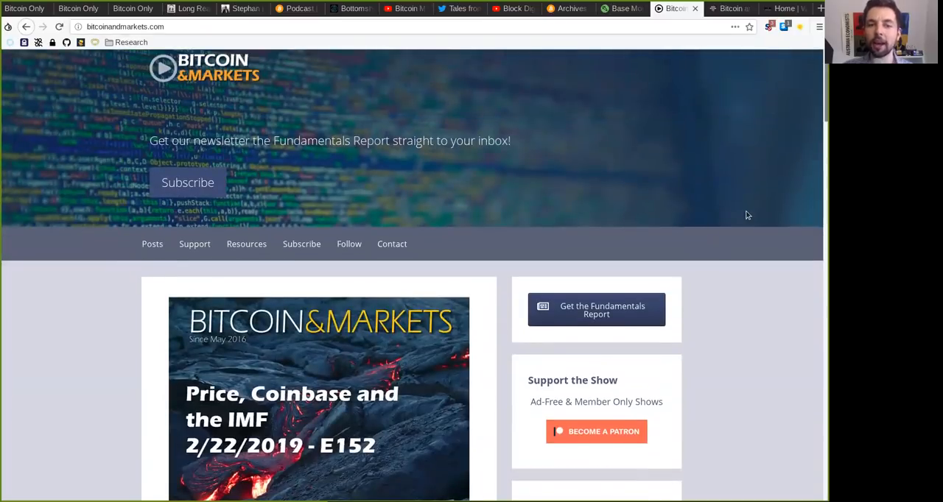
pyautogui.moveTo(729, 183)
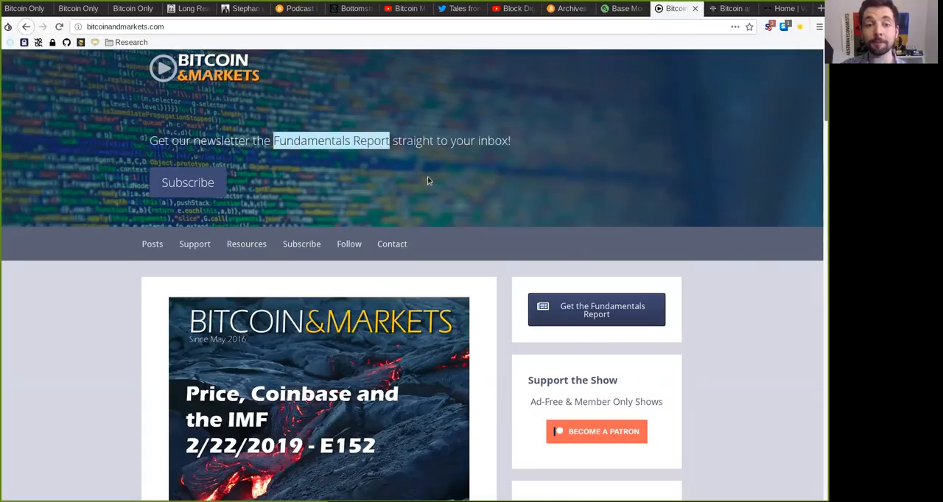
pyautogui.moveTo(705, 338)
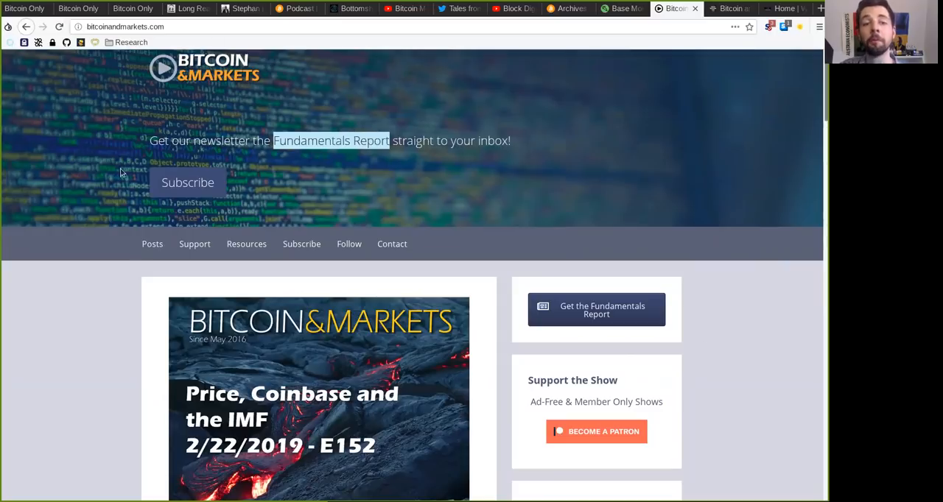
pyautogui.moveTo(500, 153)
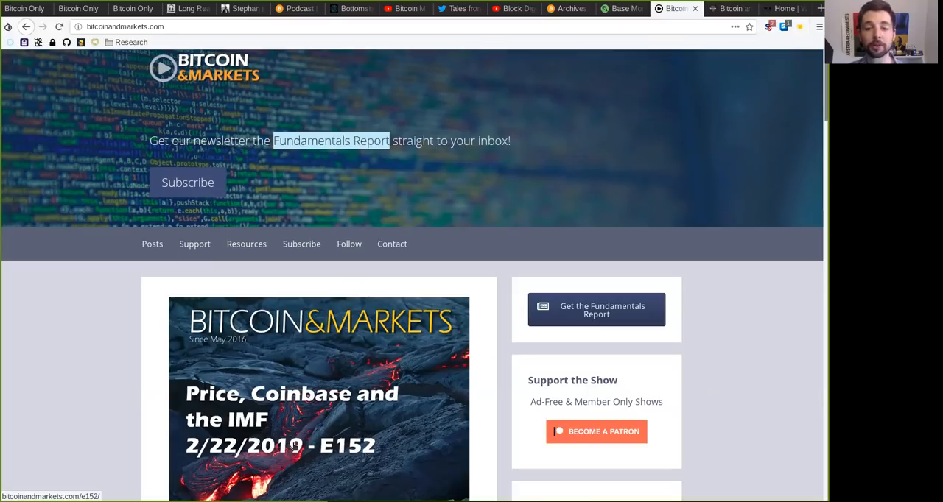
pyautogui.scroll(-3)
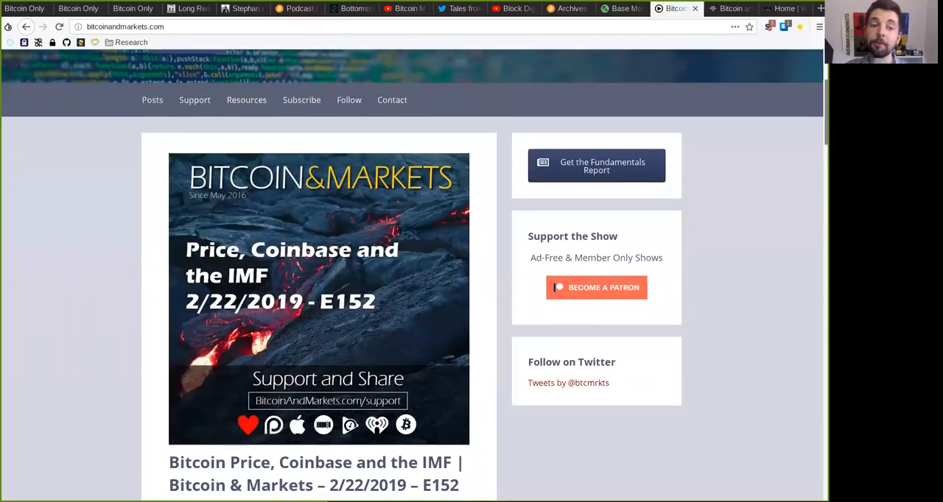
pyautogui.moveTo(626, 309)
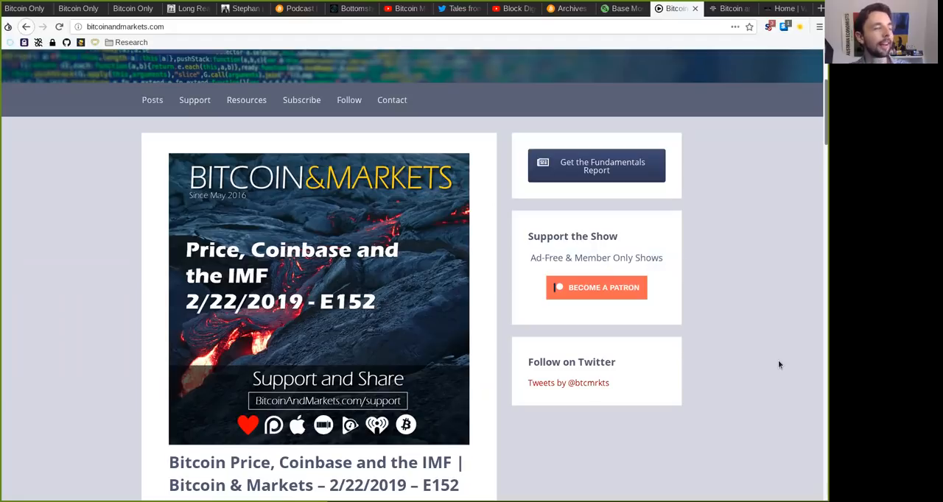
pyautogui.moveTo(722, 401)
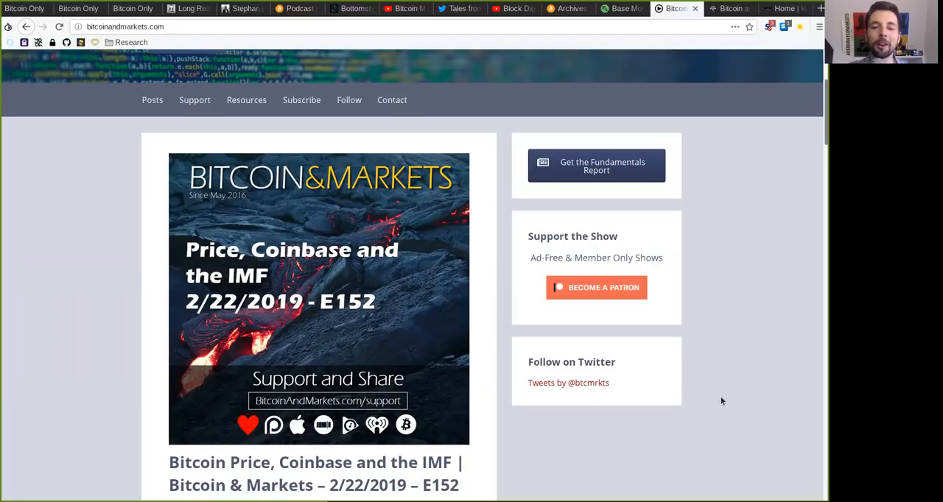
pyautogui.moveTo(688, 383)
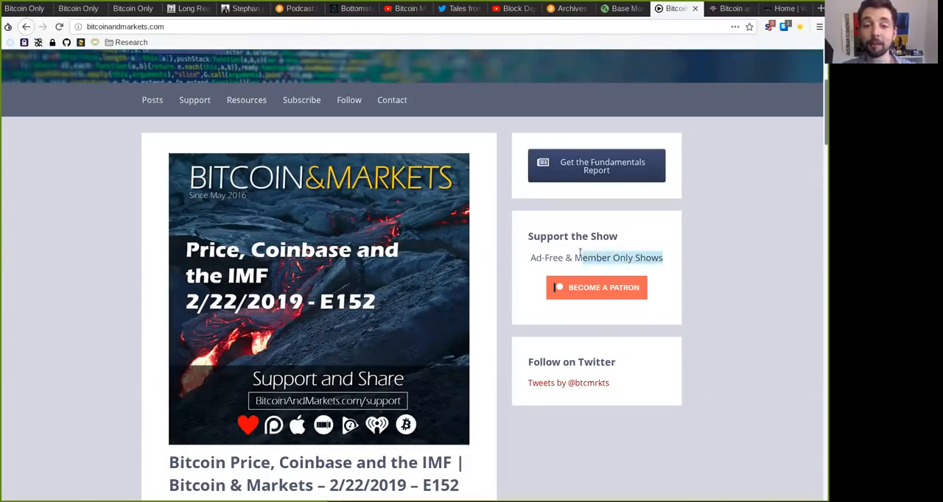
pyautogui.scroll(-3)
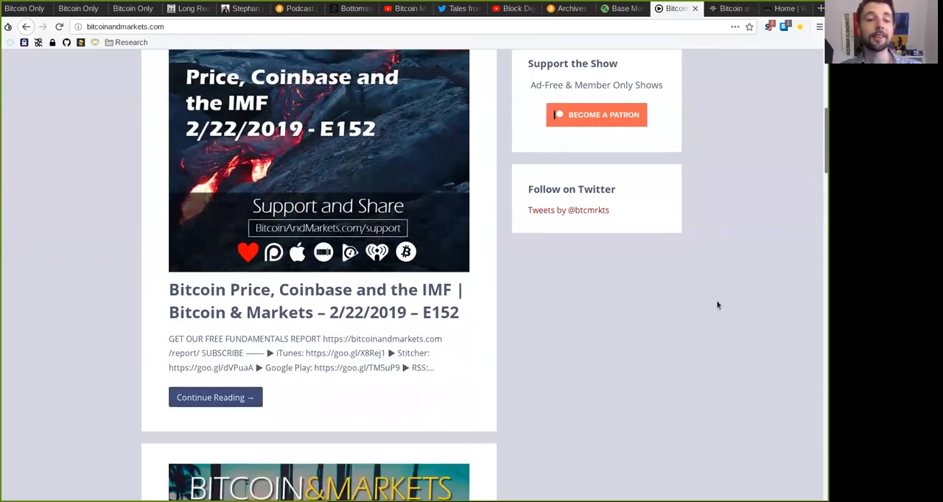
pyautogui.scroll(-3)
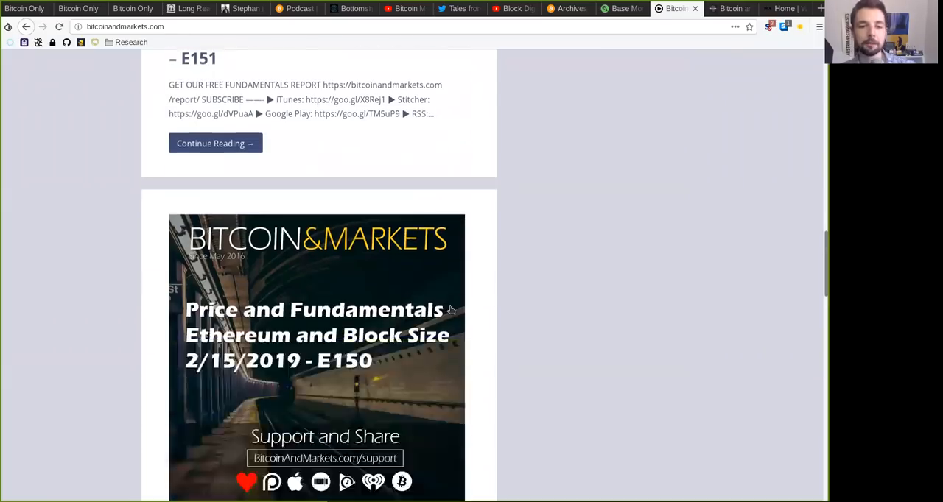
pyautogui.scroll(-3)
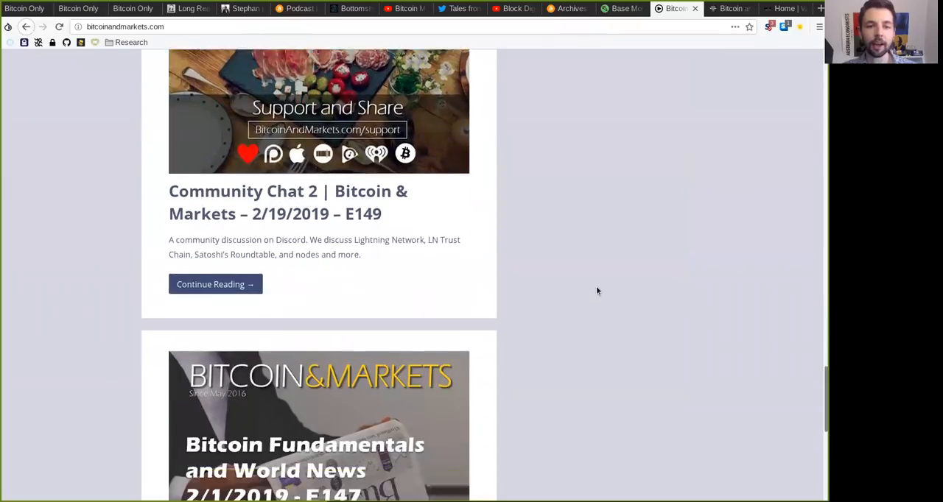
pyautogui.scroll(-3)
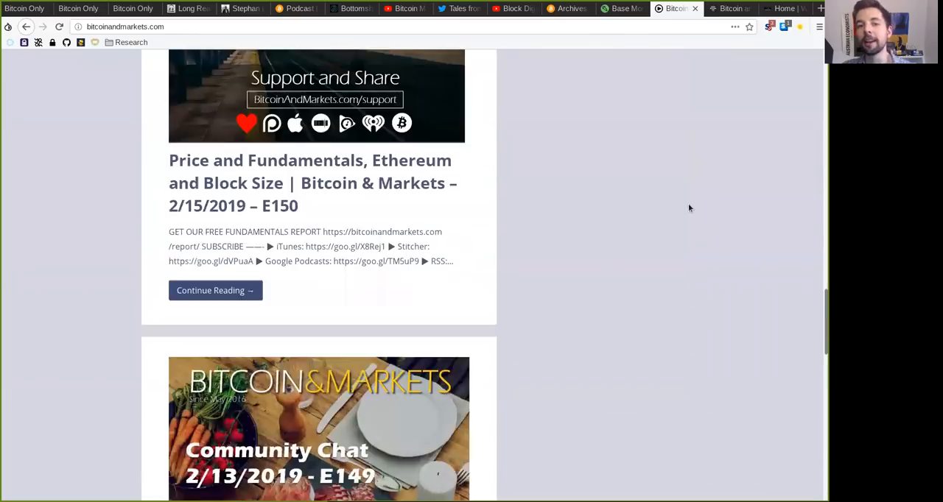
pyautogui.scroll(3)
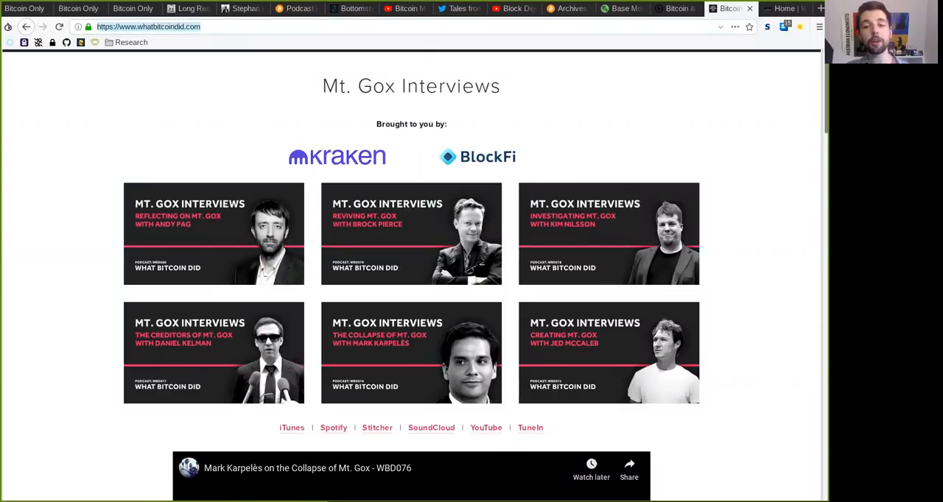
pyautogui.moveTo(801, 293)
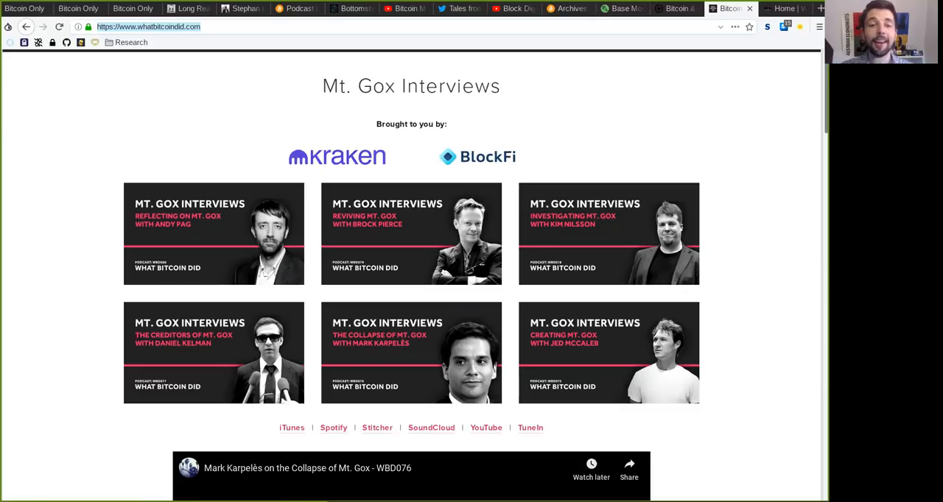
# Scroll through the What Bitcoin Did episode grid.
pyautogui.scroll(-3)
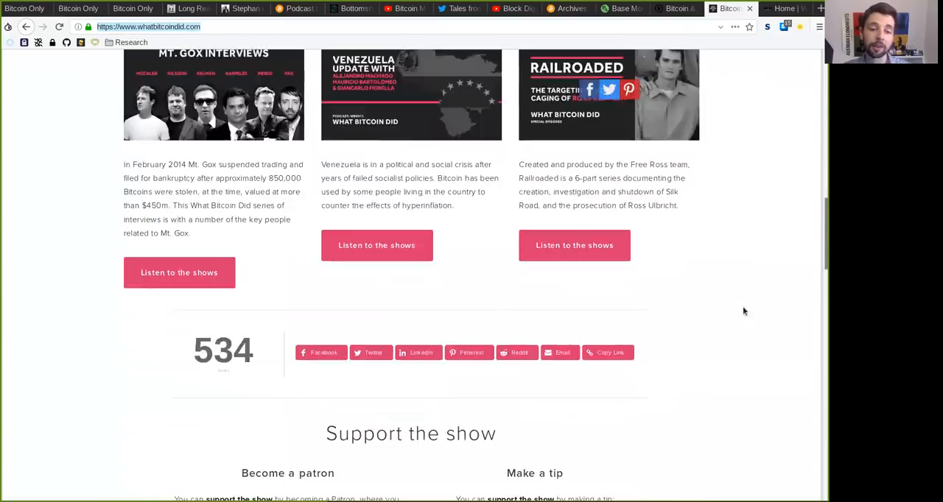
pyautogui.scroll(3)
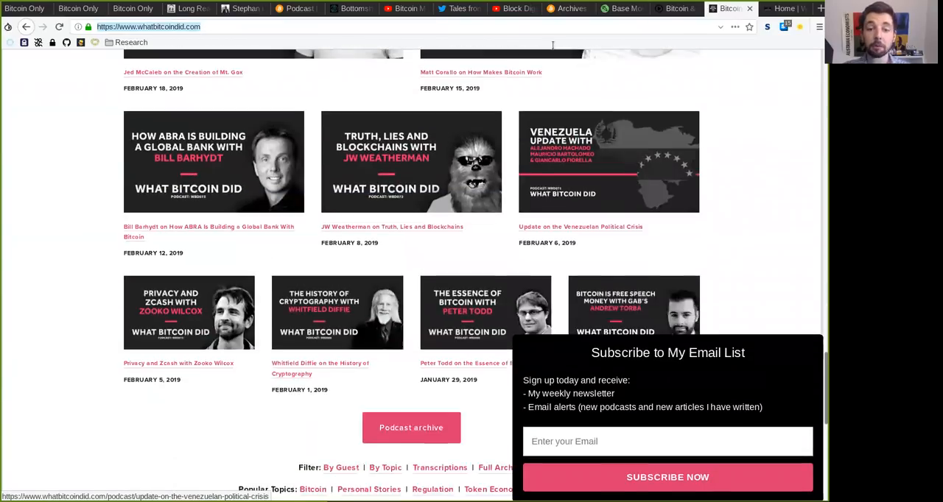
pyautogui.scroll(-3)
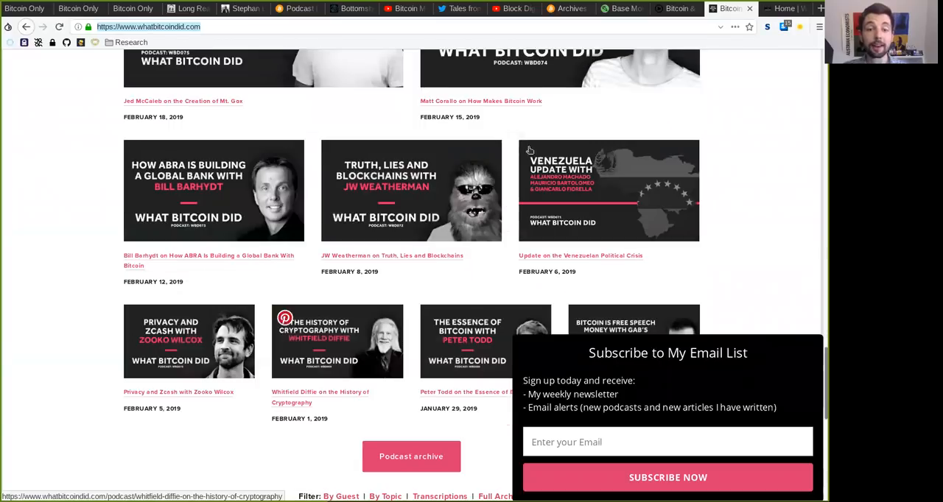
pyautogui.scroll(-3)
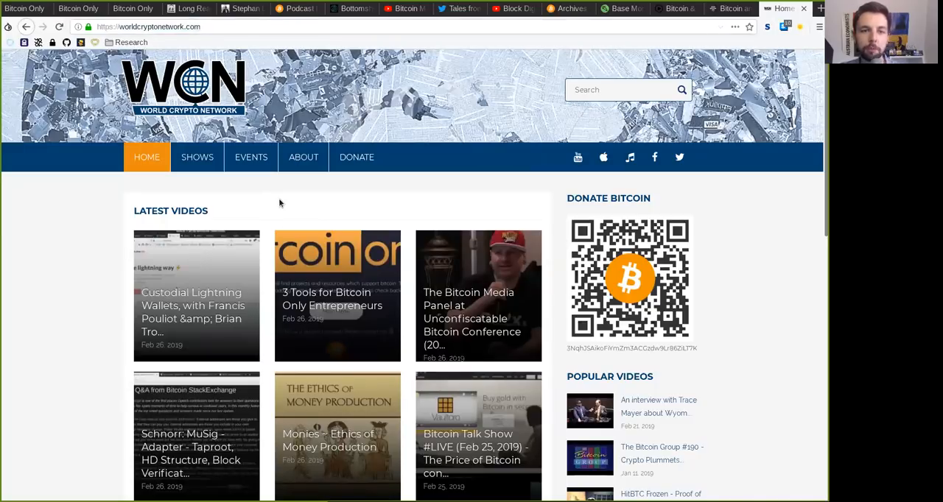
pyautogui.click(197, 157)
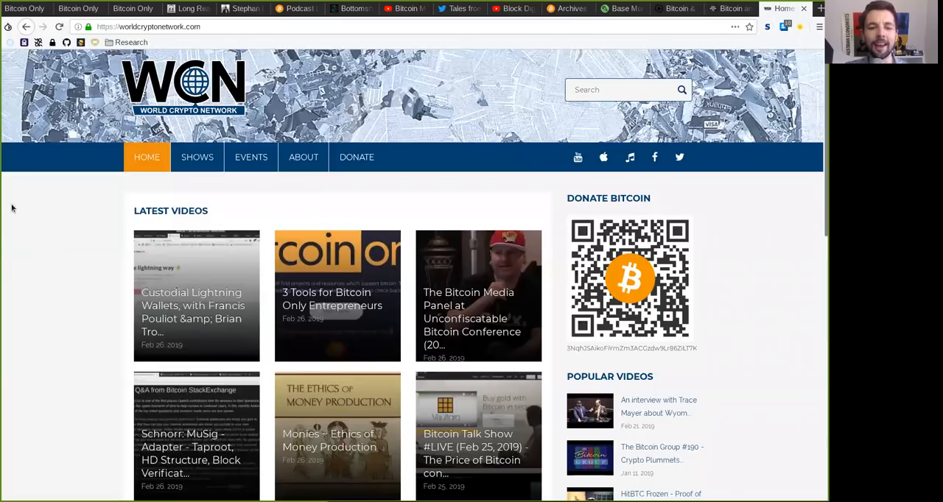
pyautogui.scroll(-3)
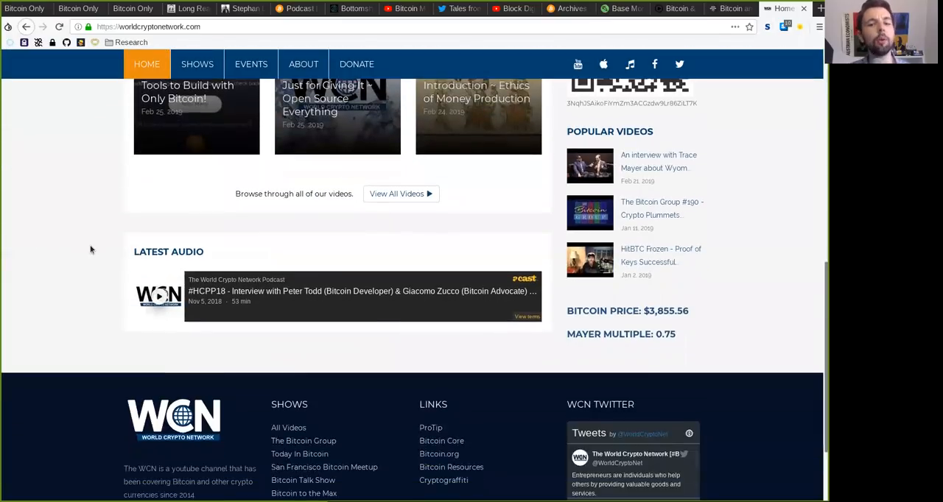
pyautogui.scroll(-3)
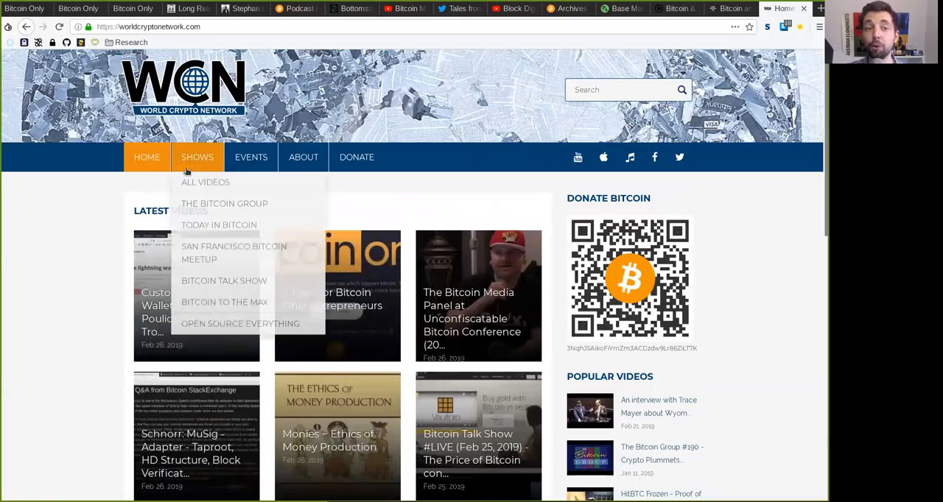
pyautogui.click(146, 157)
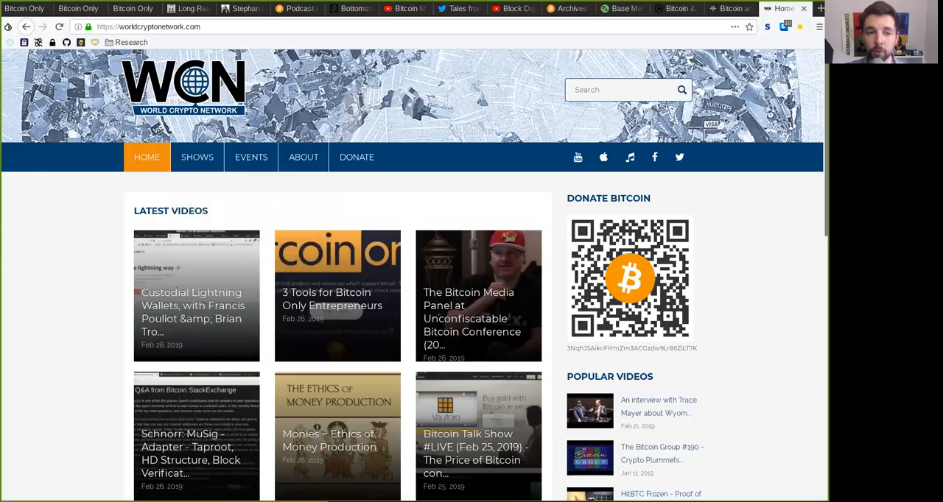
pyautogui.moveTo(106, 183)
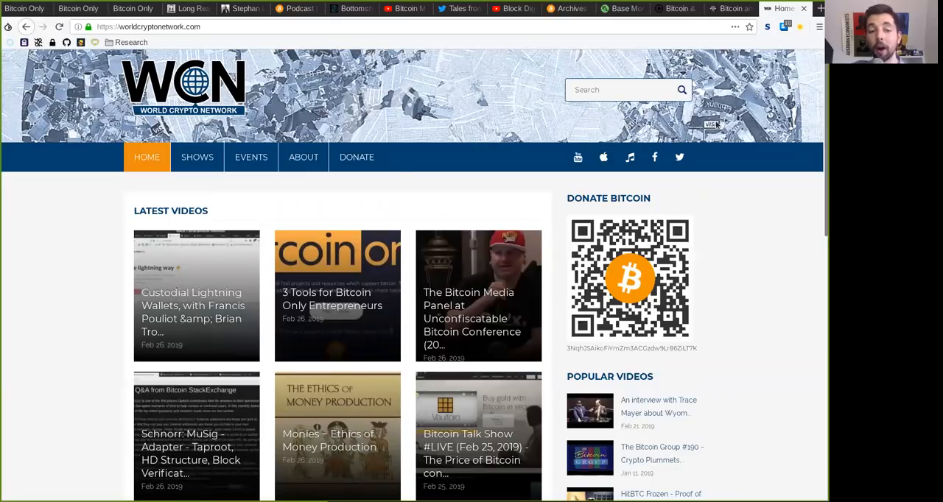
pyautogui.scroll(-3)
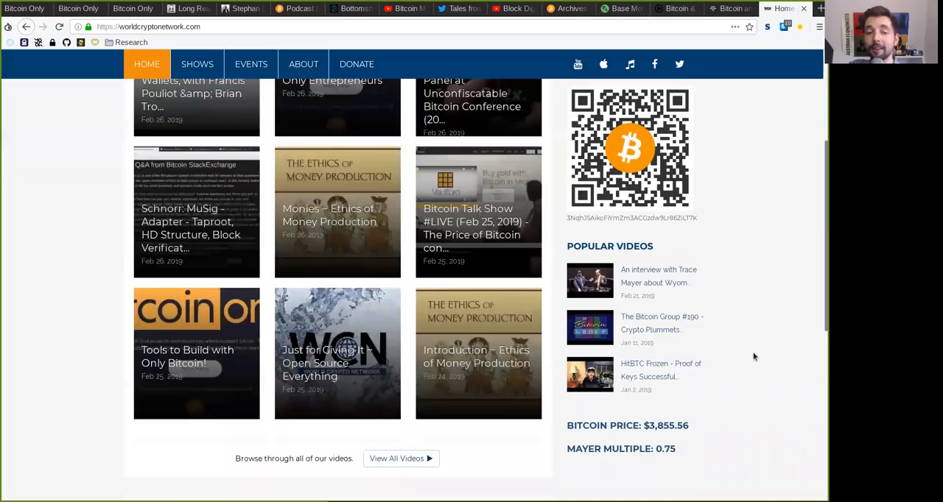
pyautogui.scroll(-3)
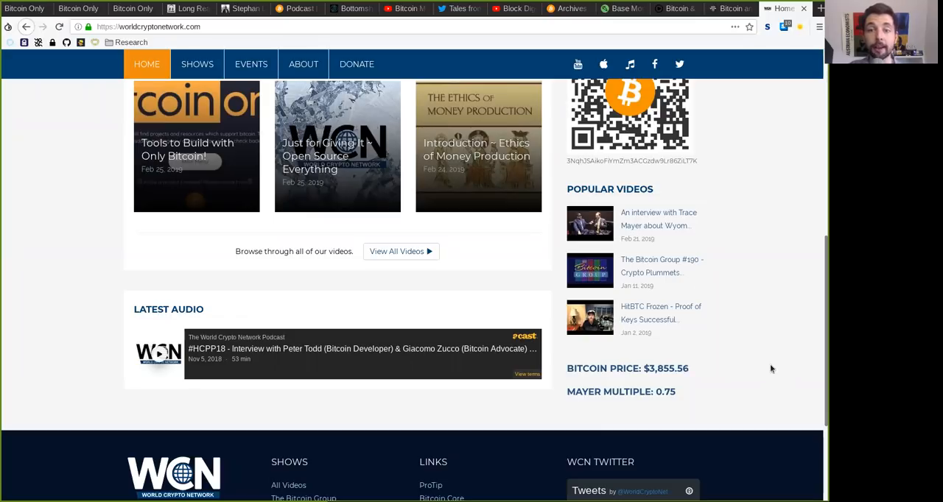
pyautogui.scroll(3)
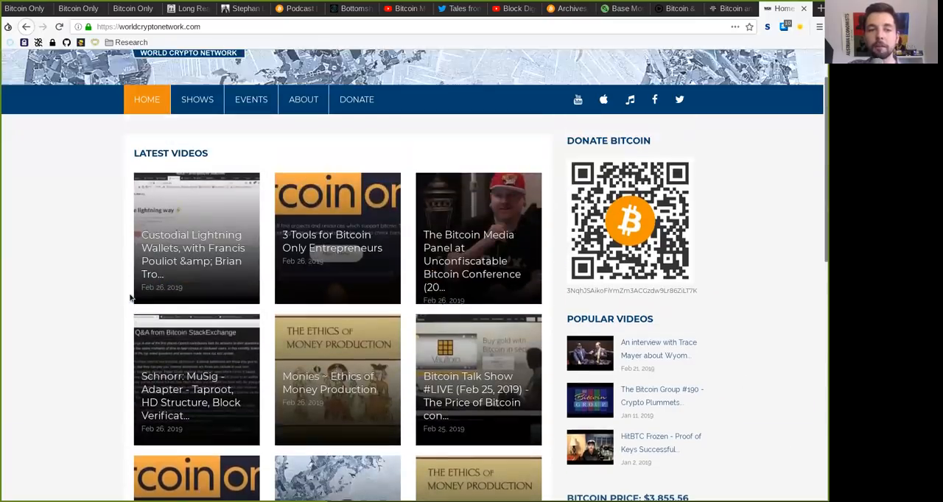